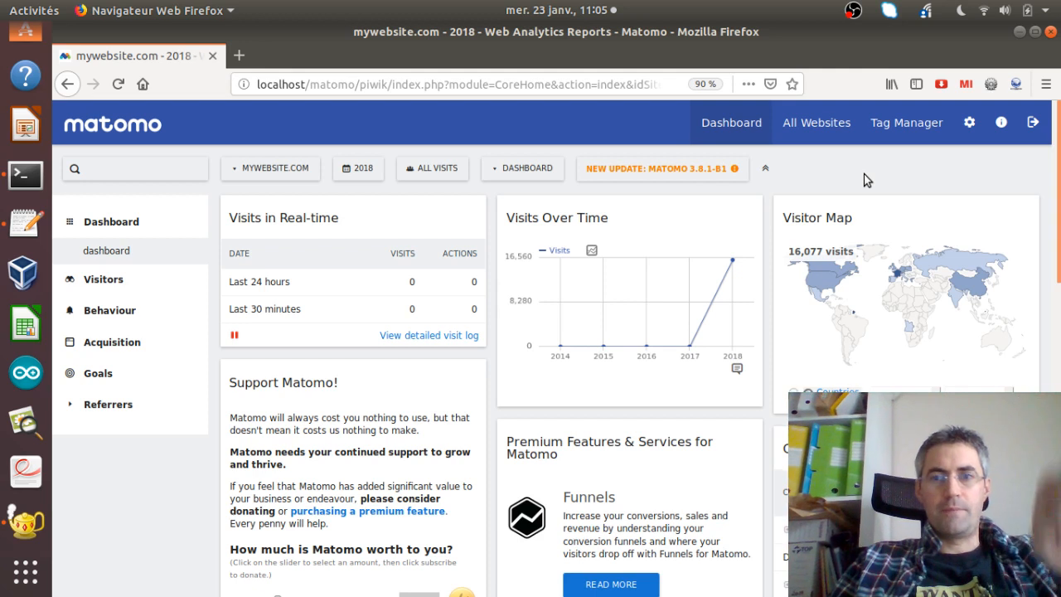
mouse_move(679, 201)
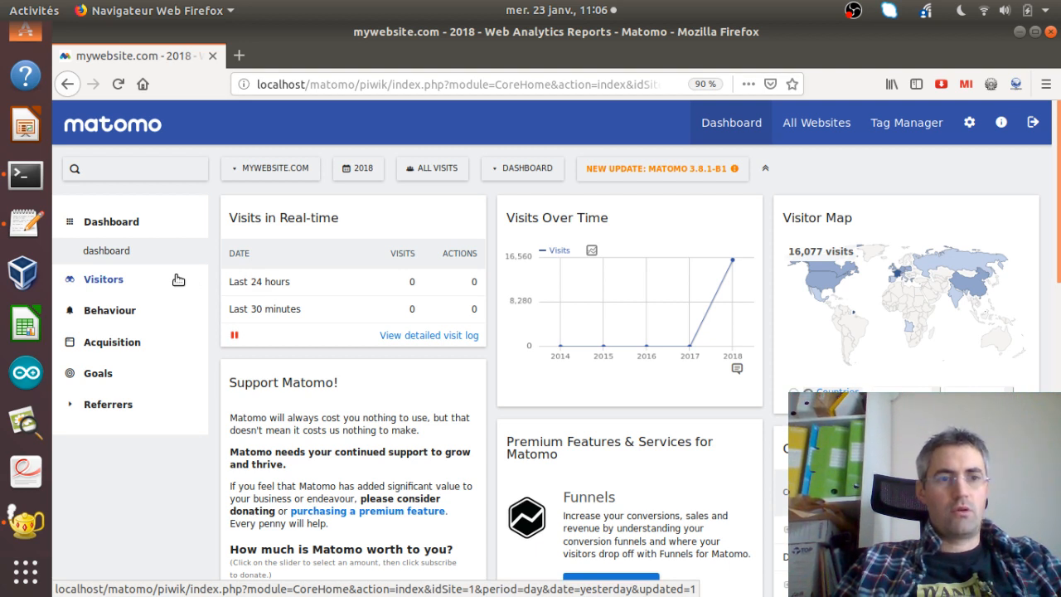
mouse_move(236, 248)
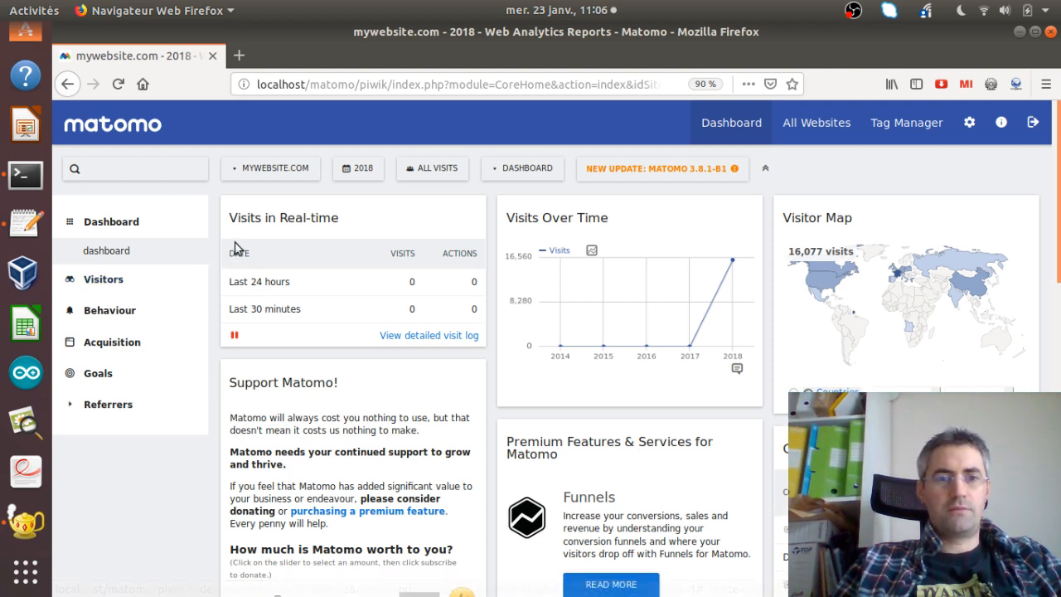
mouse_move(214, 214)
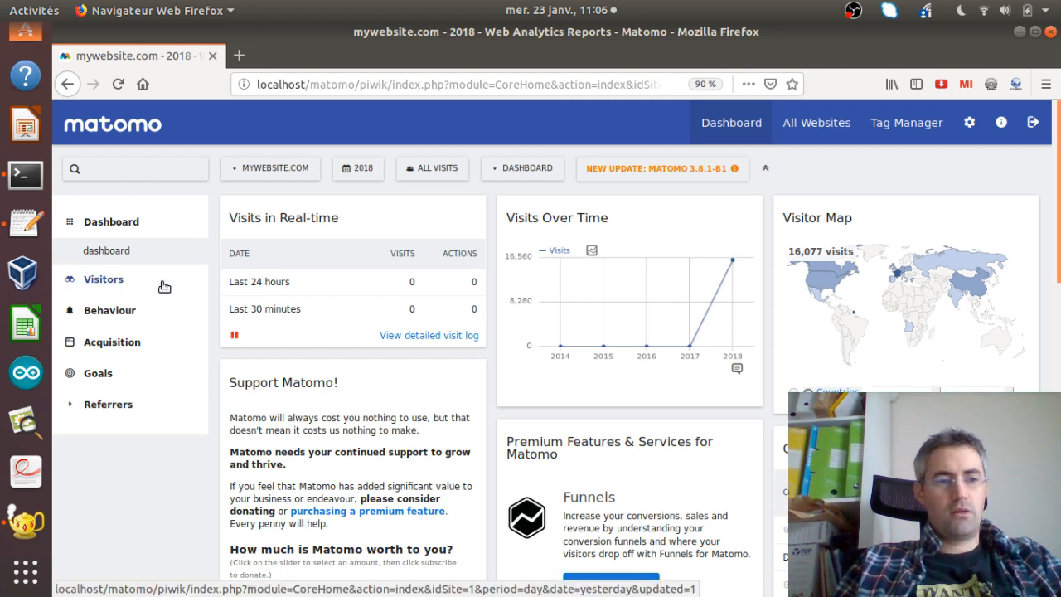
Bring up the Behaviour > Pages report and look through its page URL rows and metrics.
click(109, 283)
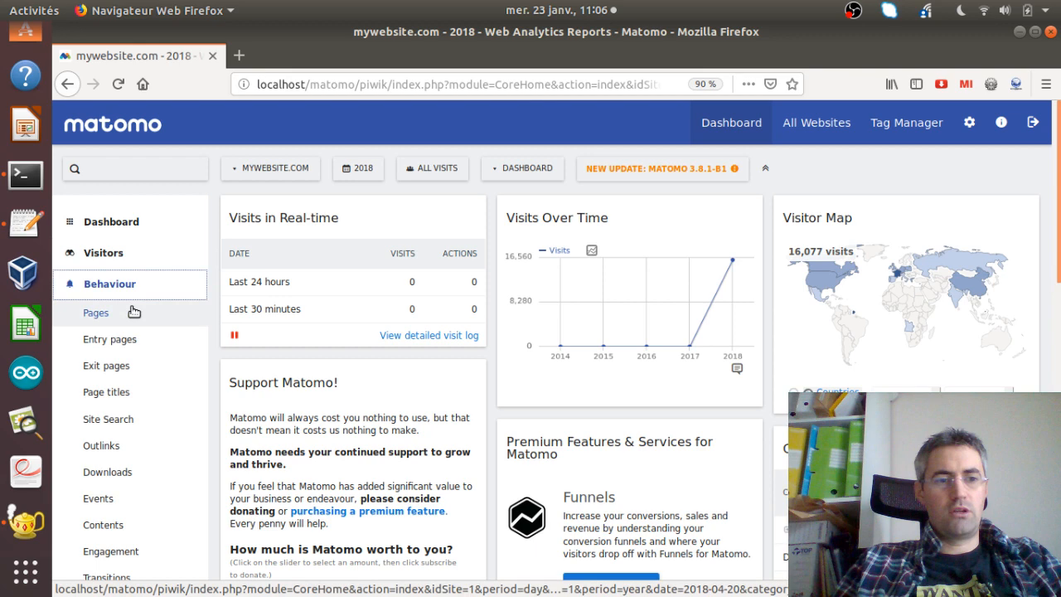
click(96, 312)
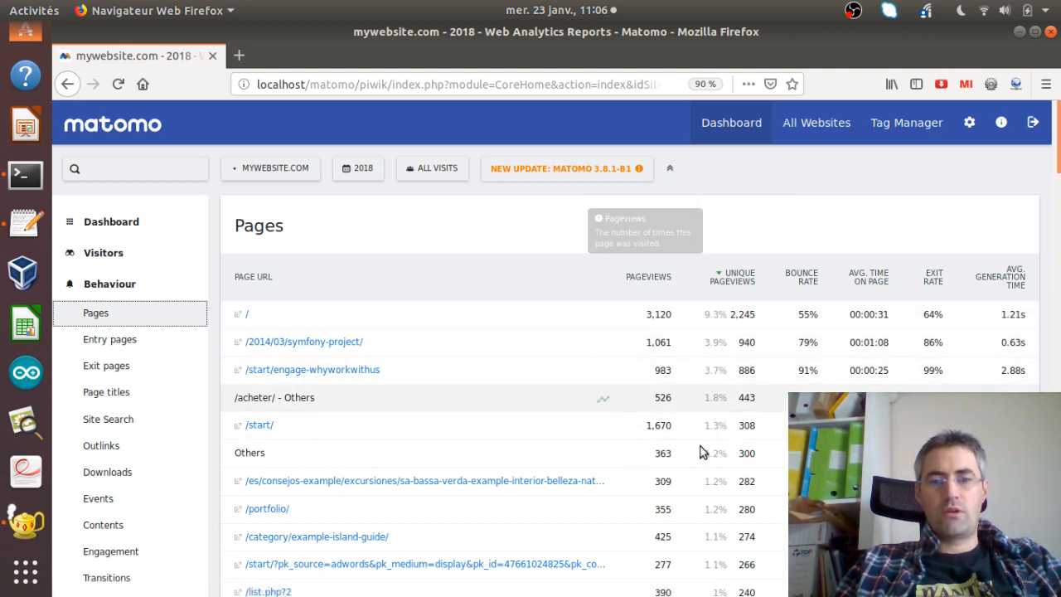
mouse_move(696, 406)
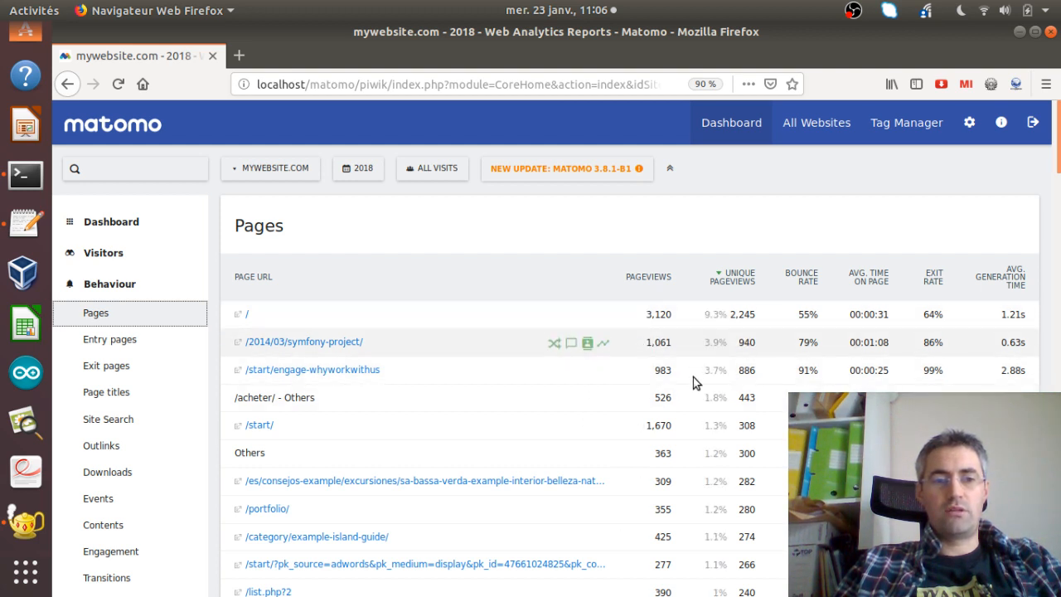
click(650, 276)
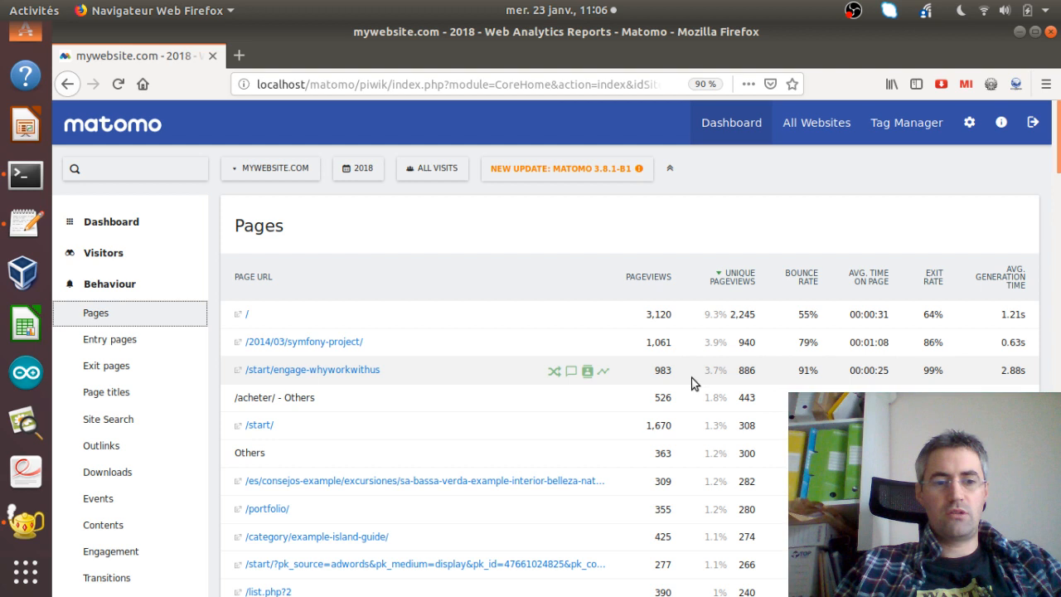
mouse_move(269, 537)
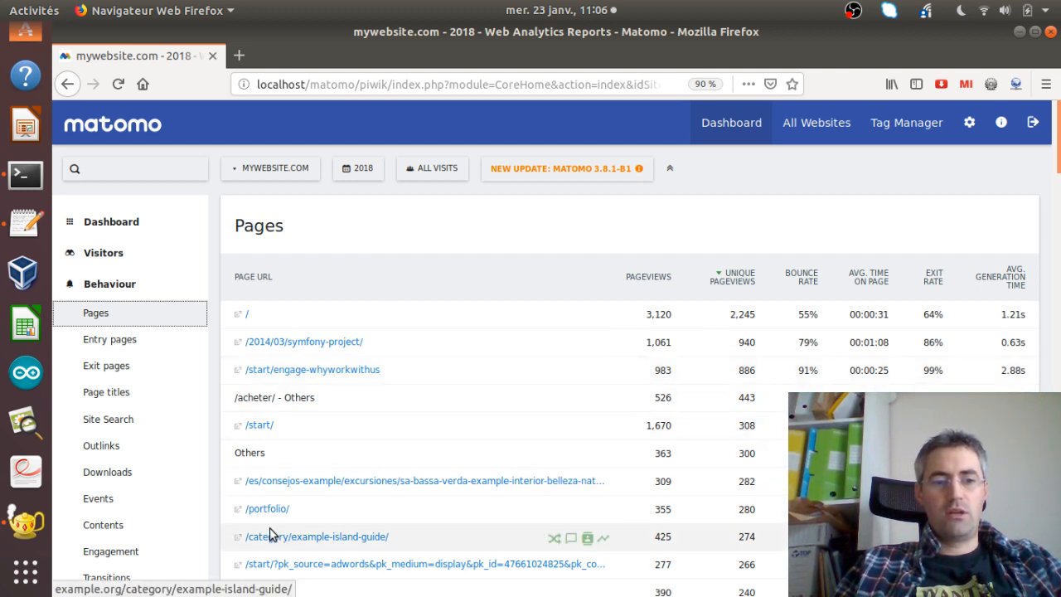
mouse_move(267, 508)
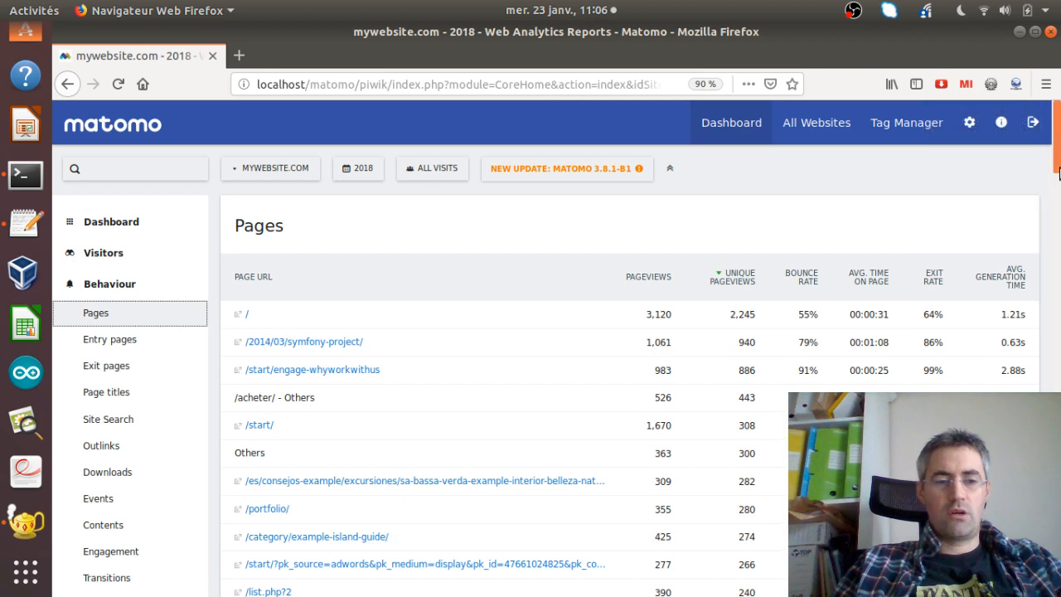
scroll(down, 3)
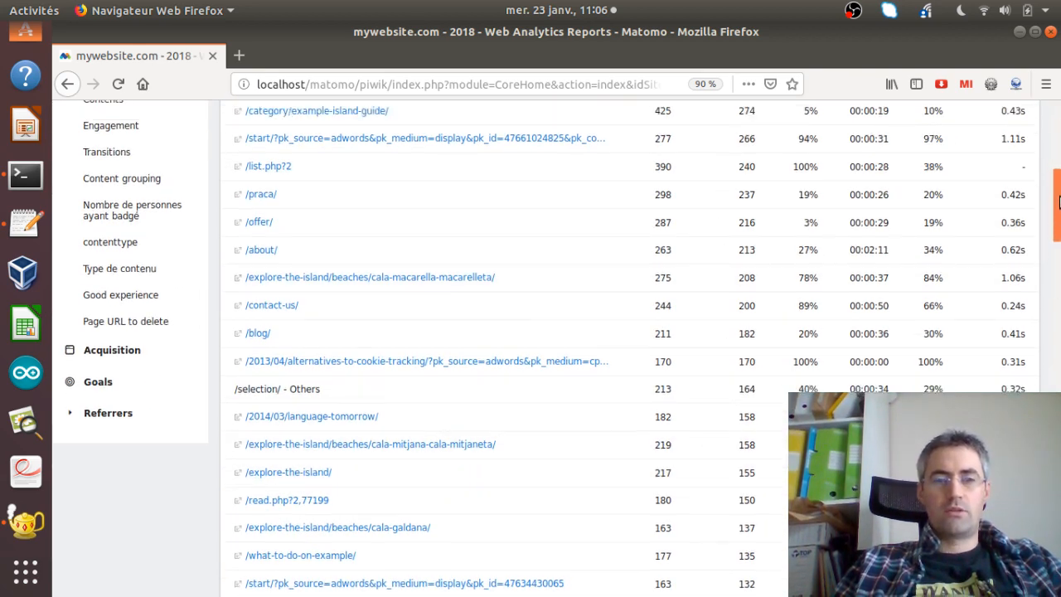
scroll(up, 3)
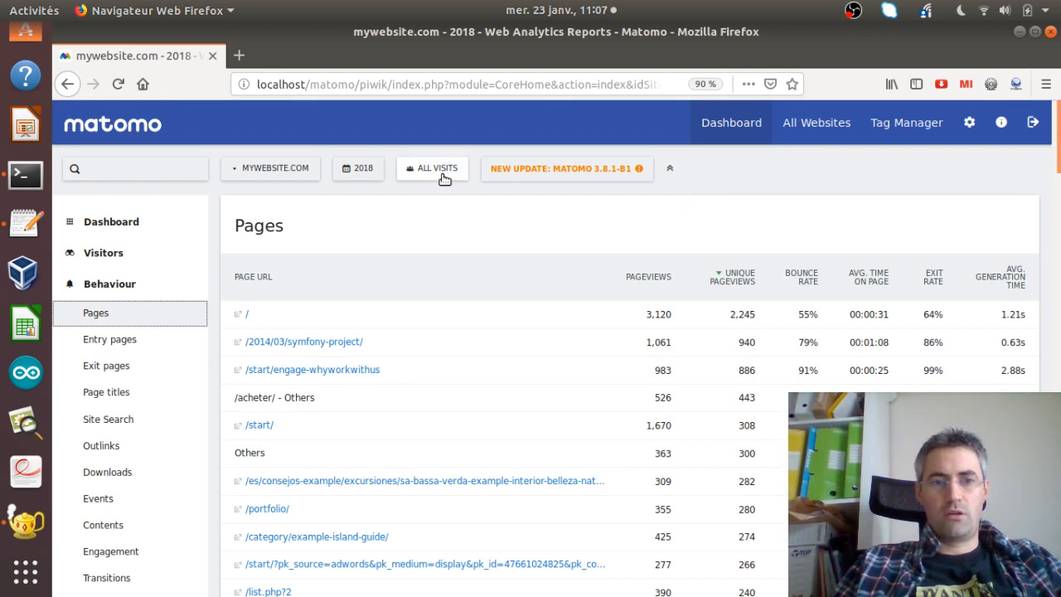
mouse_move(534, 233)
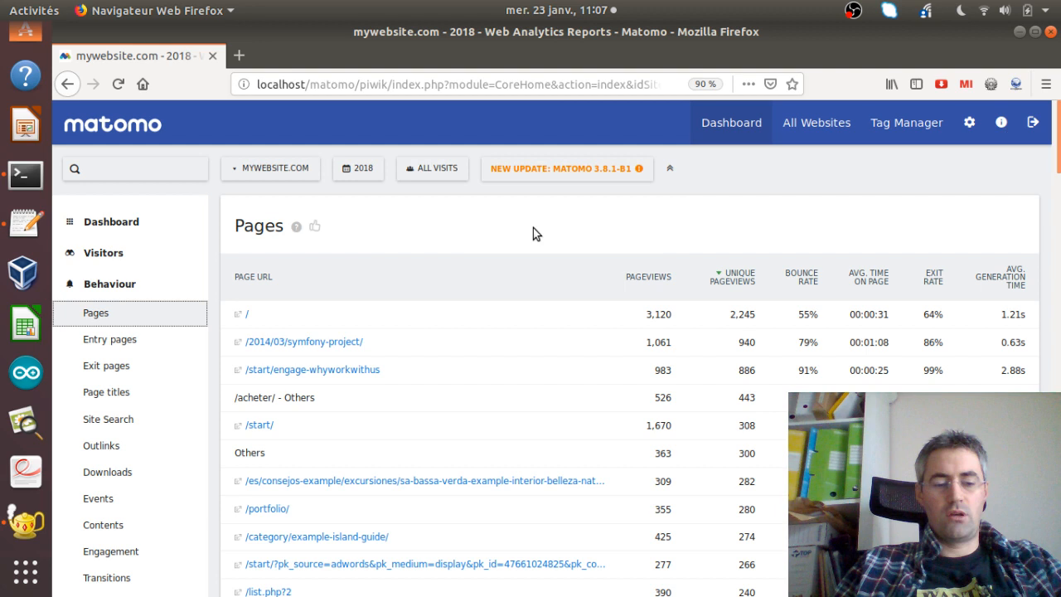
click(431, 169)
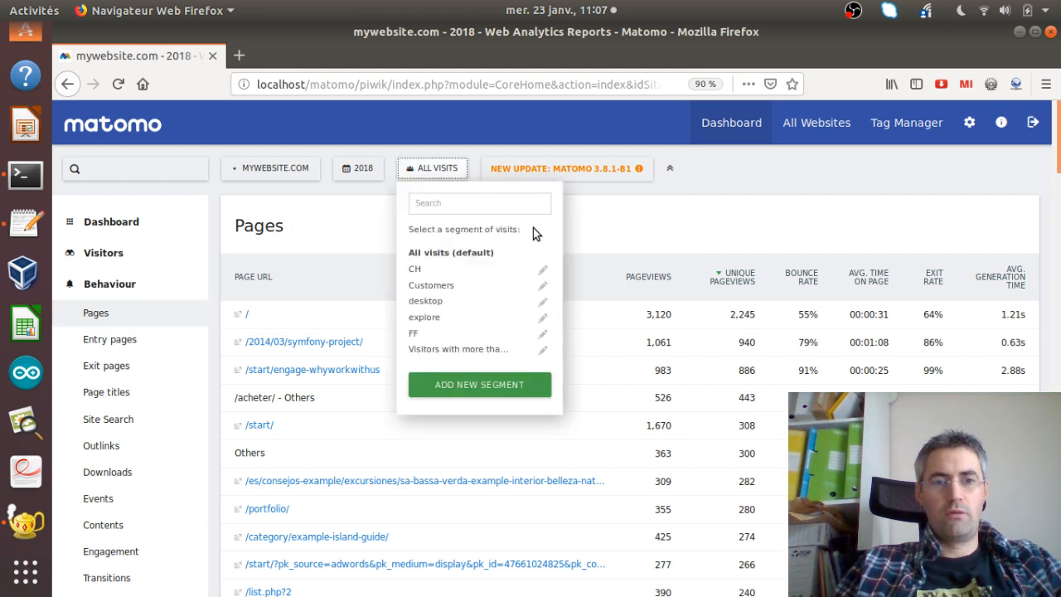
mouse_move(488, 385)
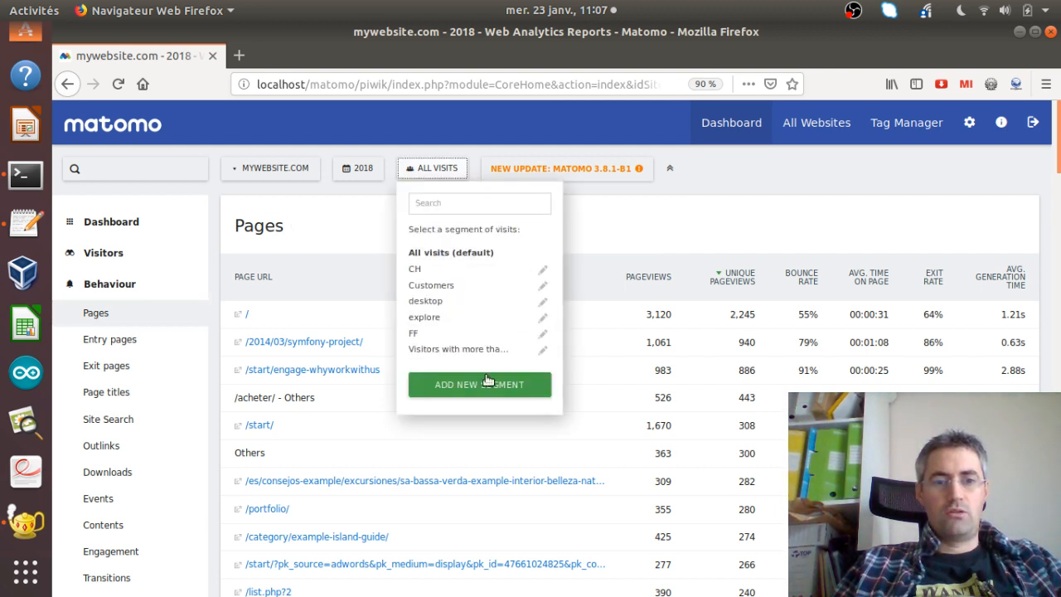
mouse_move(479, 385)
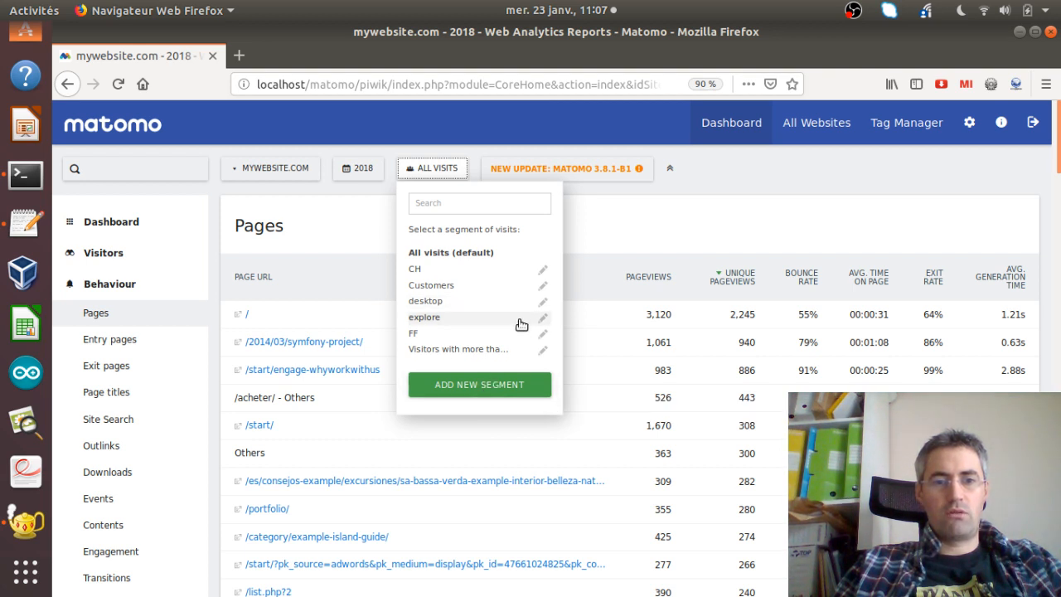
click(544, 316)
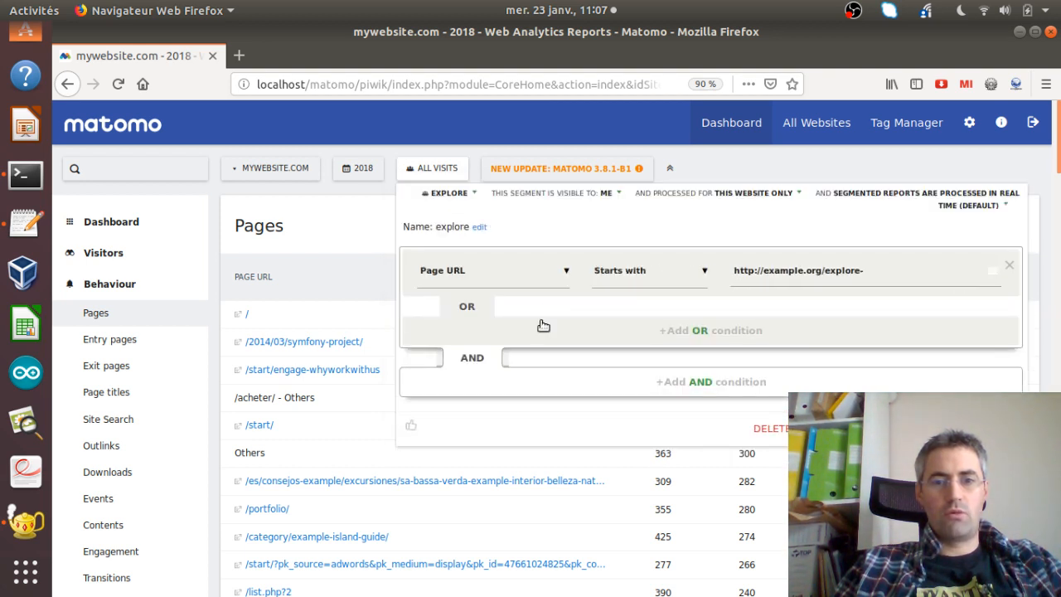
mouse_move(456, 245)
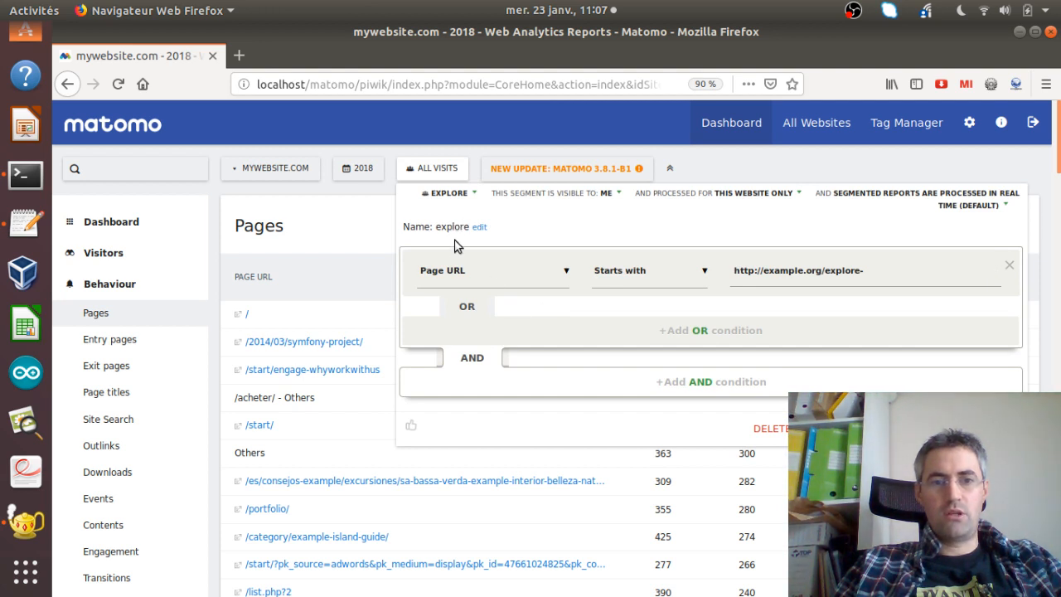
mouse_move(457, 279)
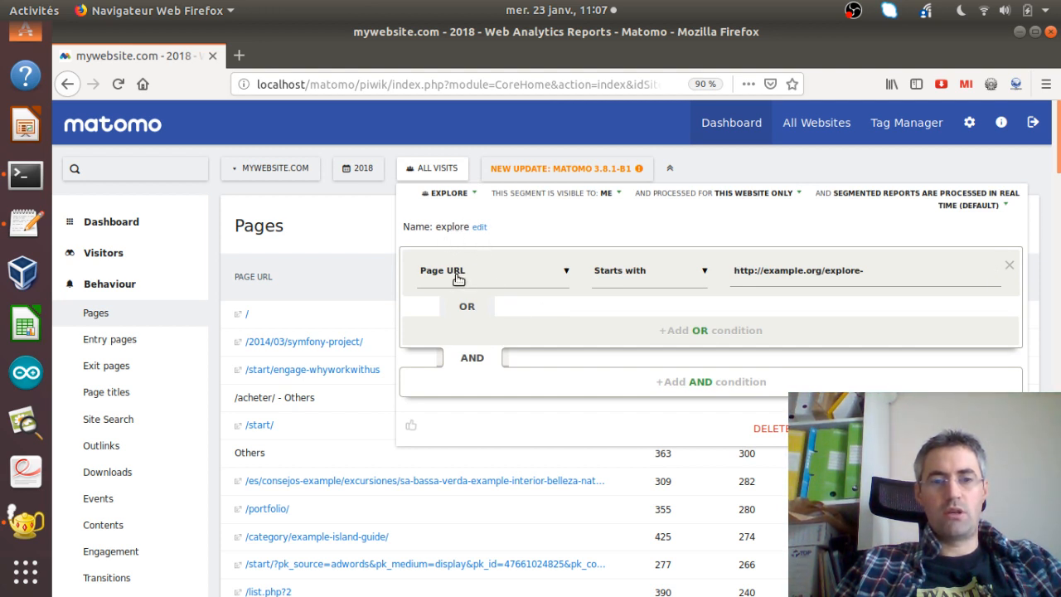
mouse_move(443, 275)
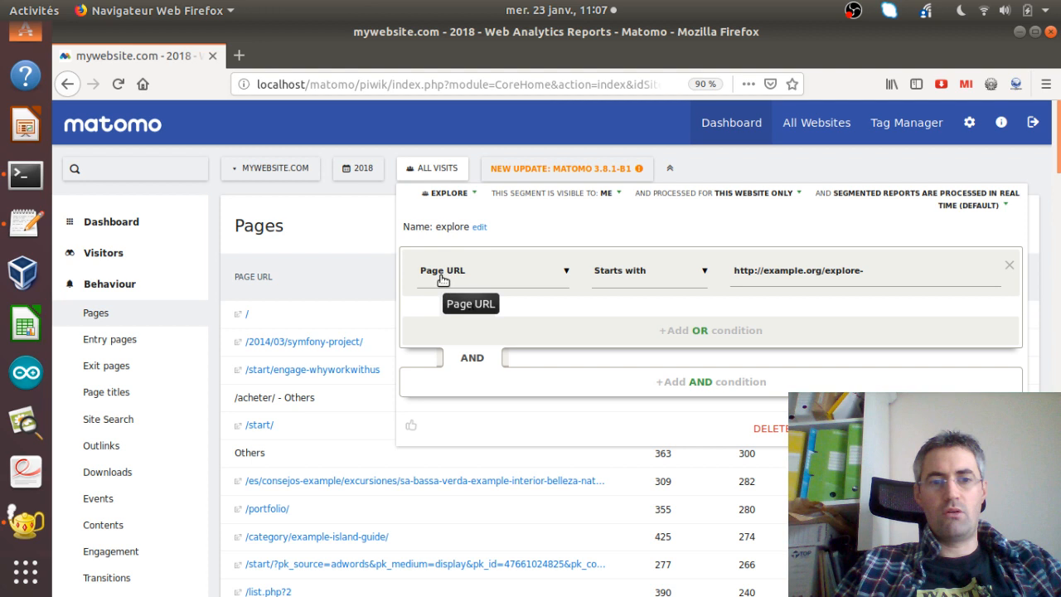
mouse_move(716, 282)
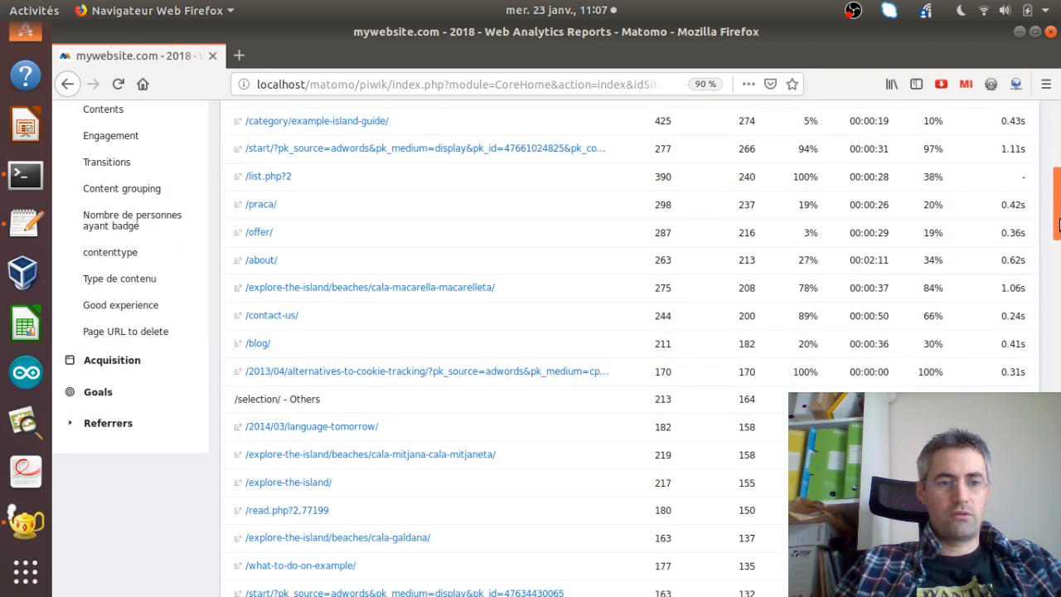
mouse_move(322, 288)
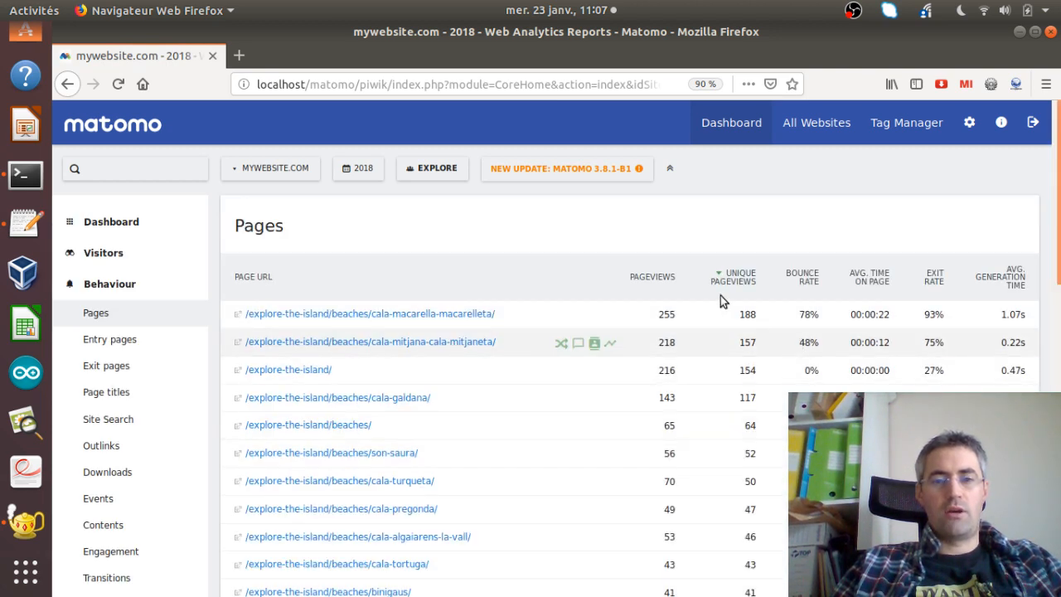
mouse_move(307, 329)
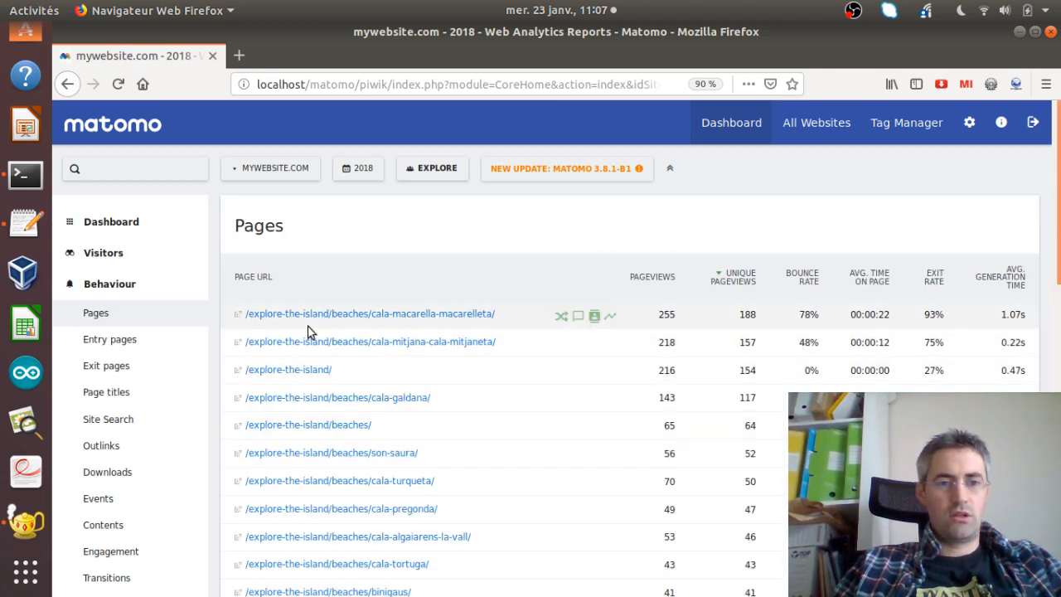
mouse_move(487, 425)
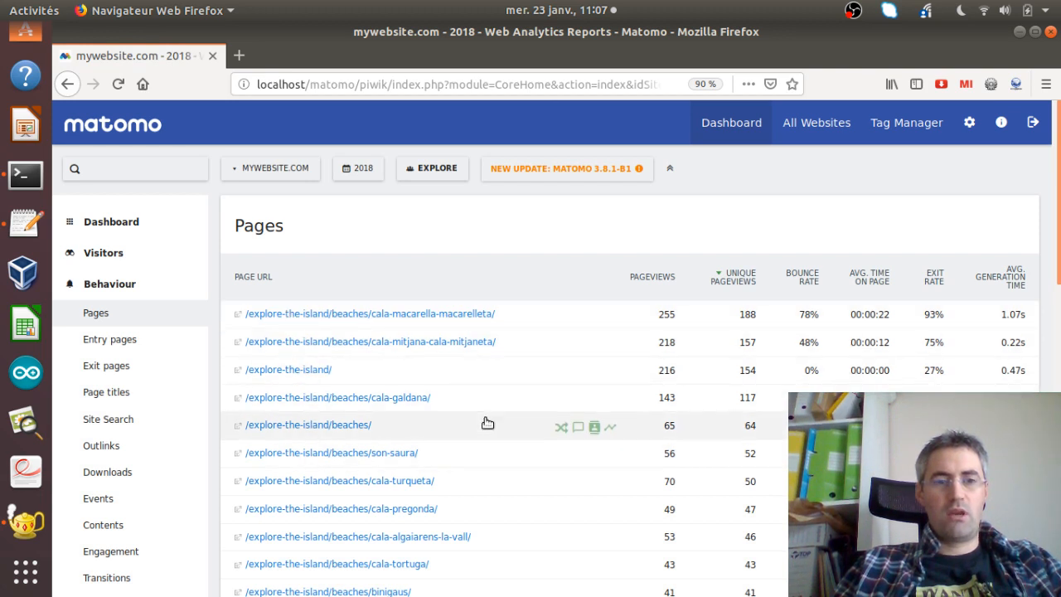
mouse_move(312, 407)
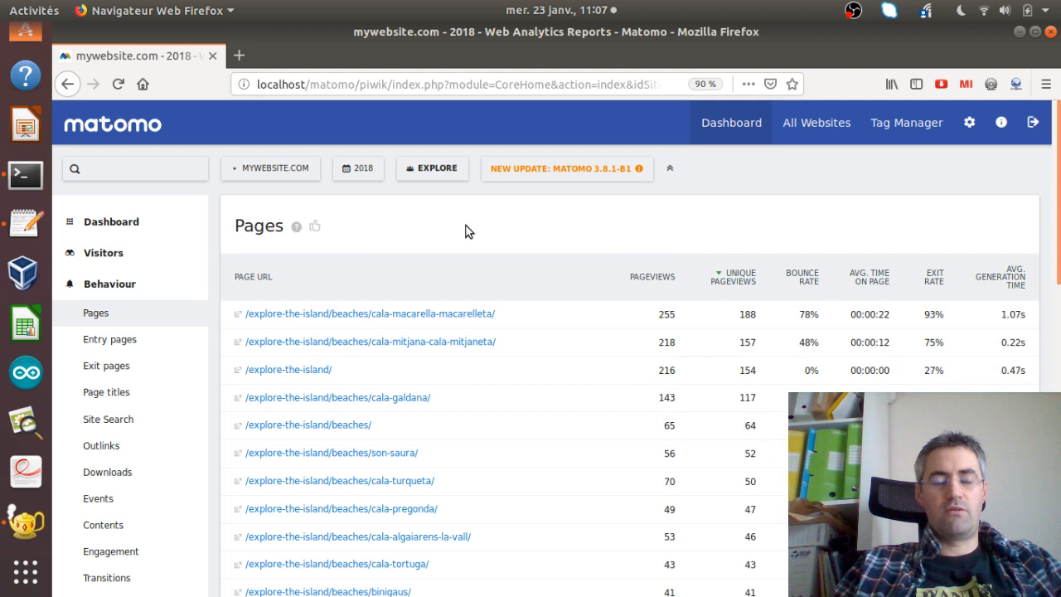
mouse_move(445, 184)
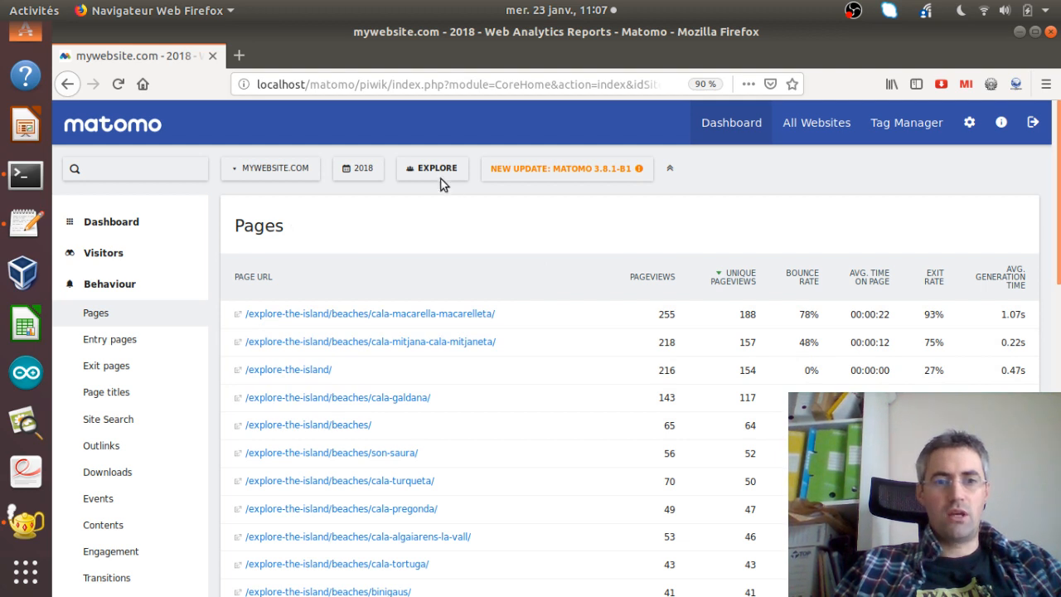
Edit the explore segment and add an OR condition matching on Page URL.
click(431, 168)
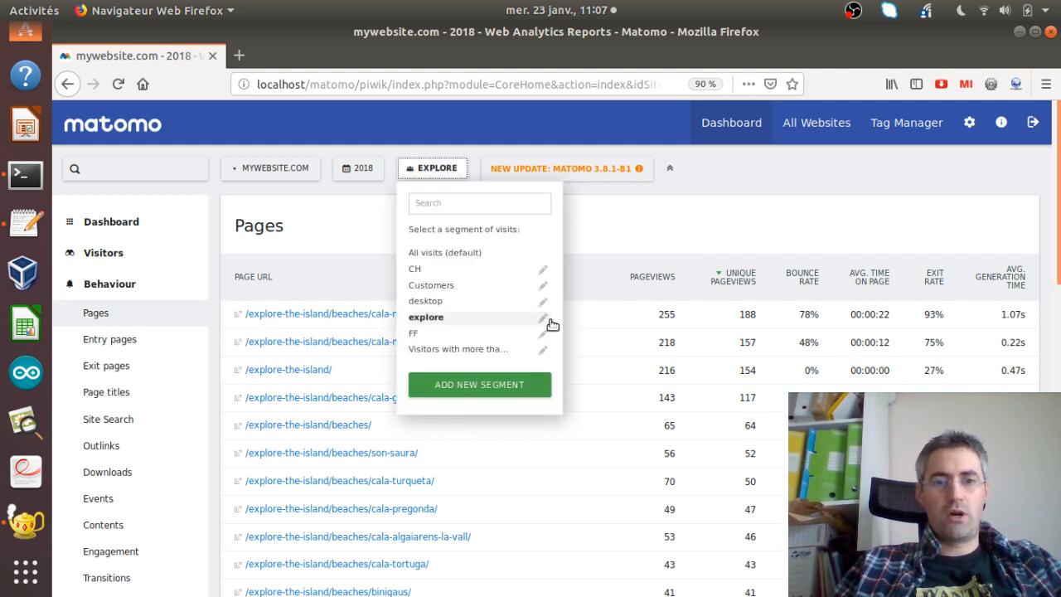
click(544, 321)
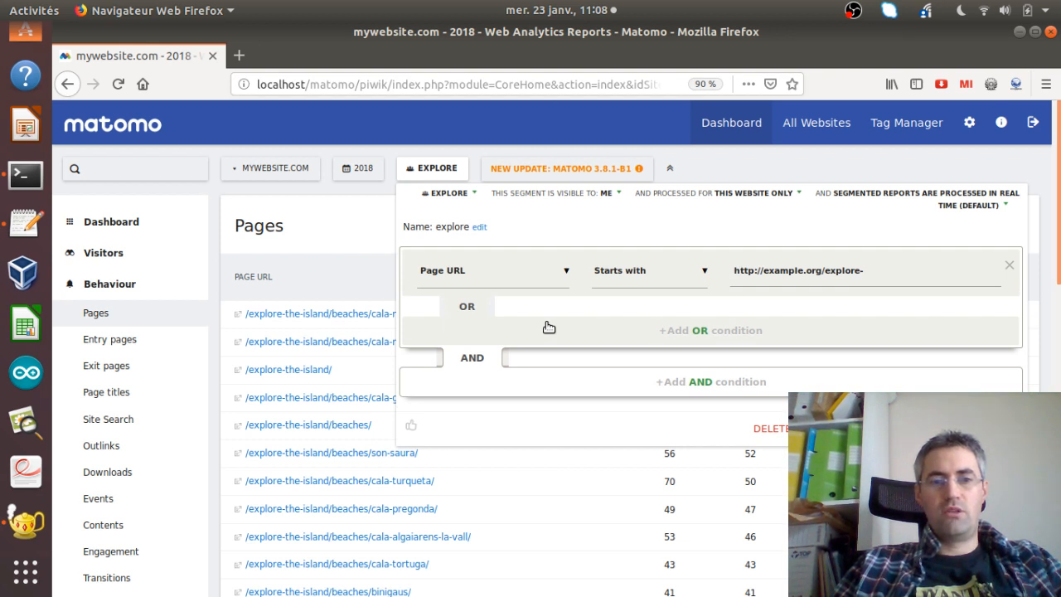
click(709, 330)
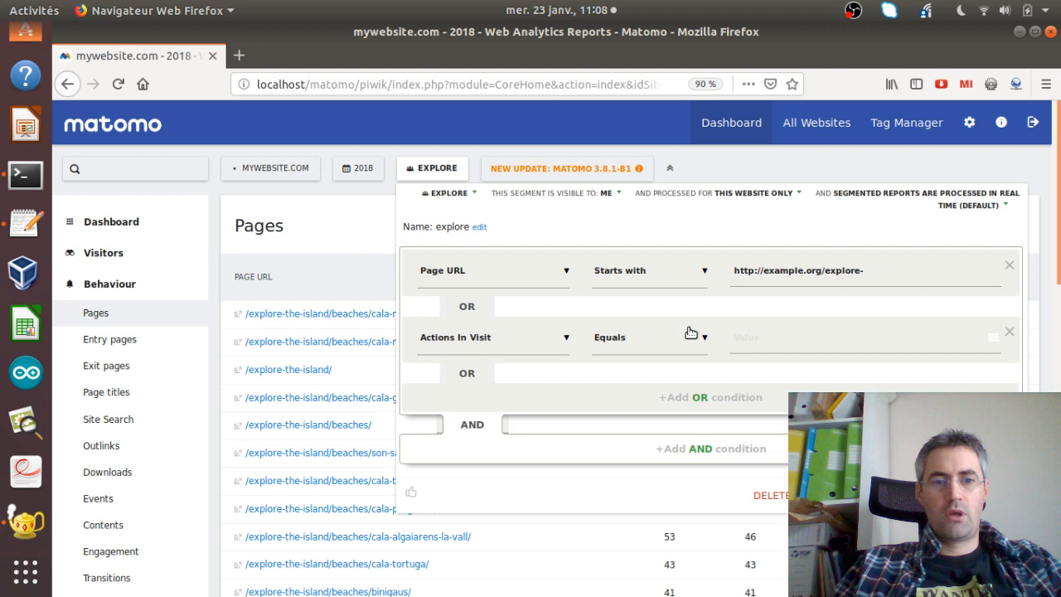
click(492, 336)
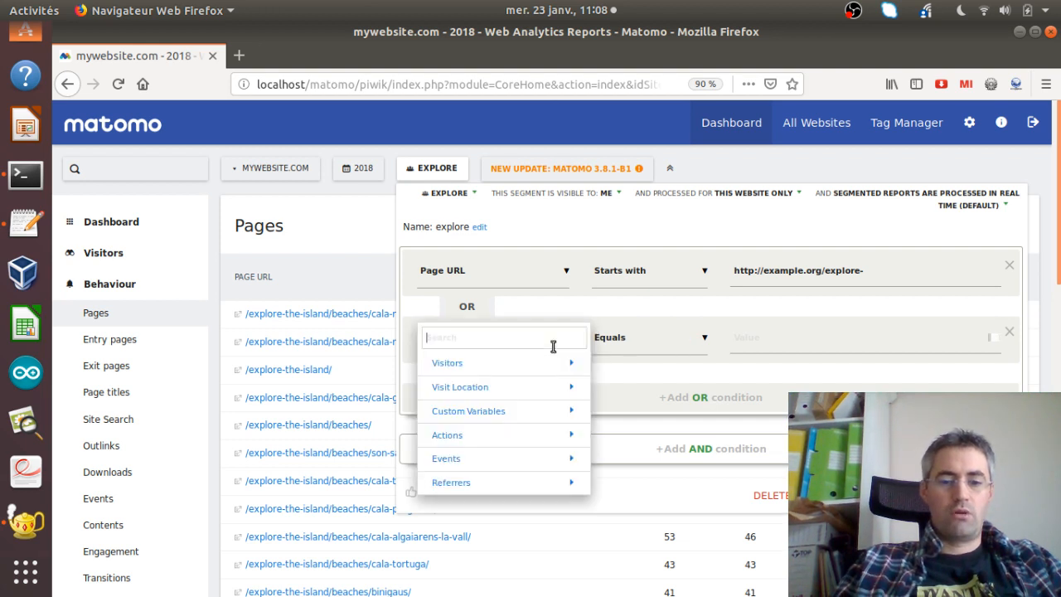
text(page)
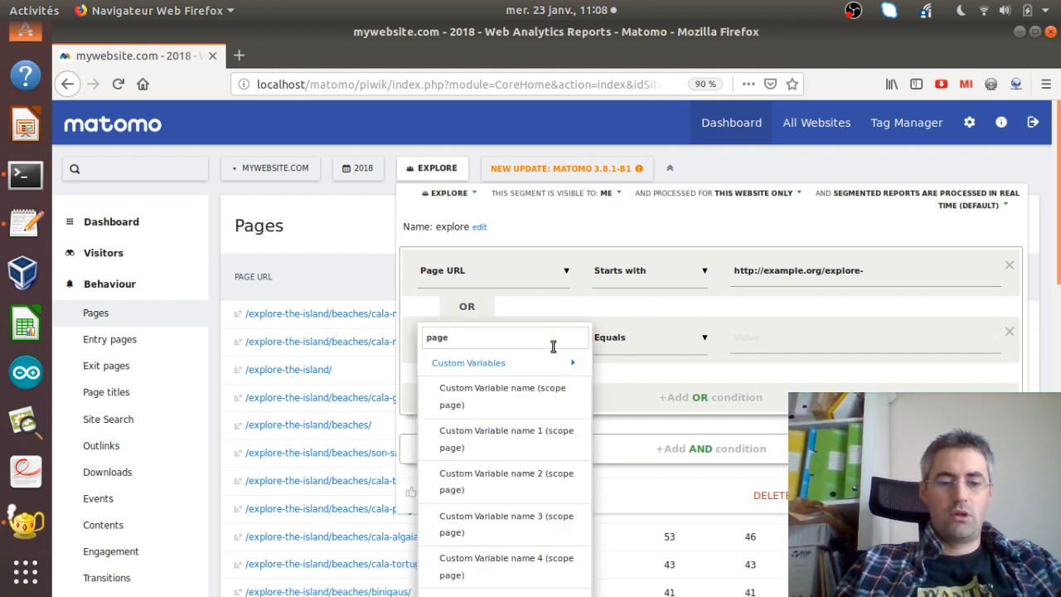
text(url)
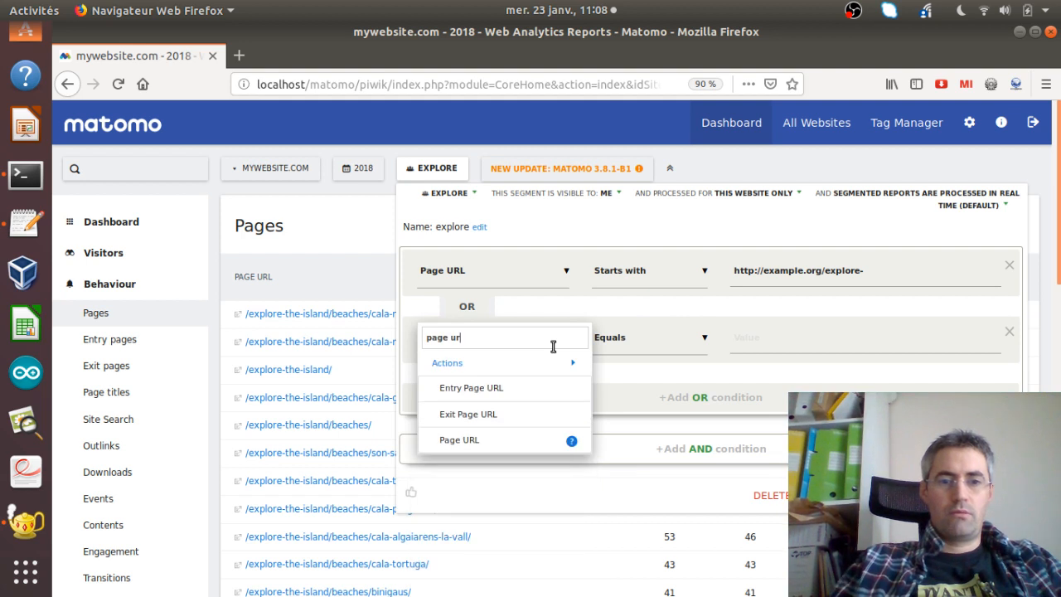
click(459, 439)
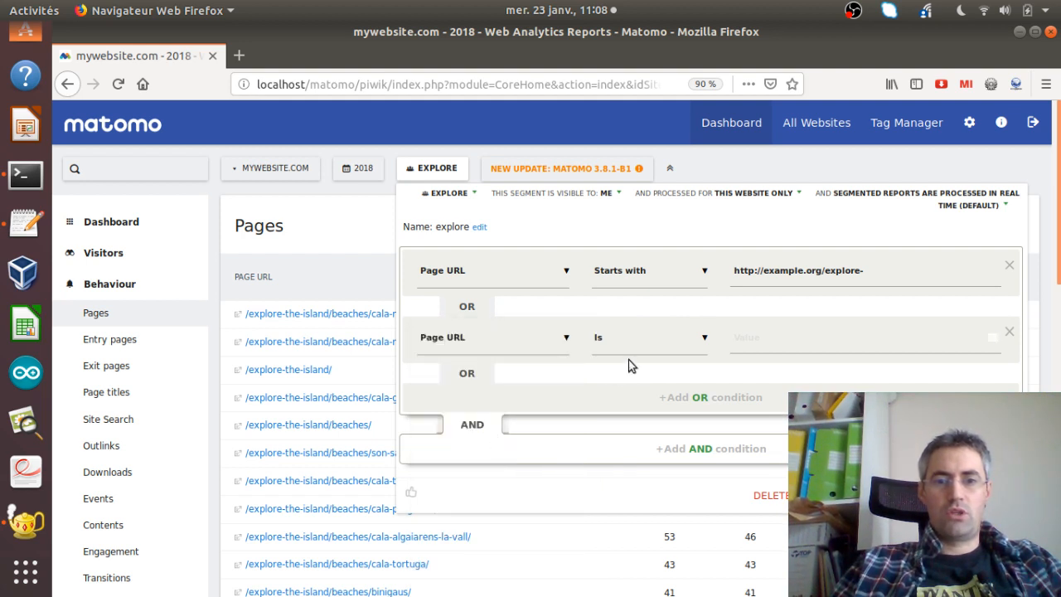
click(862, 338)
text(http://example.org/)
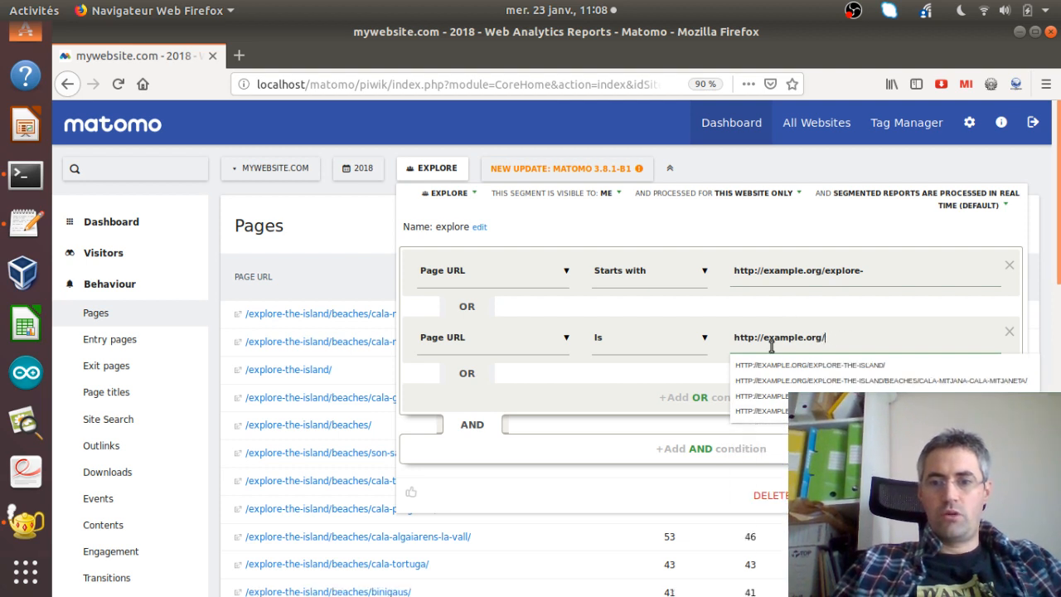
text(por)
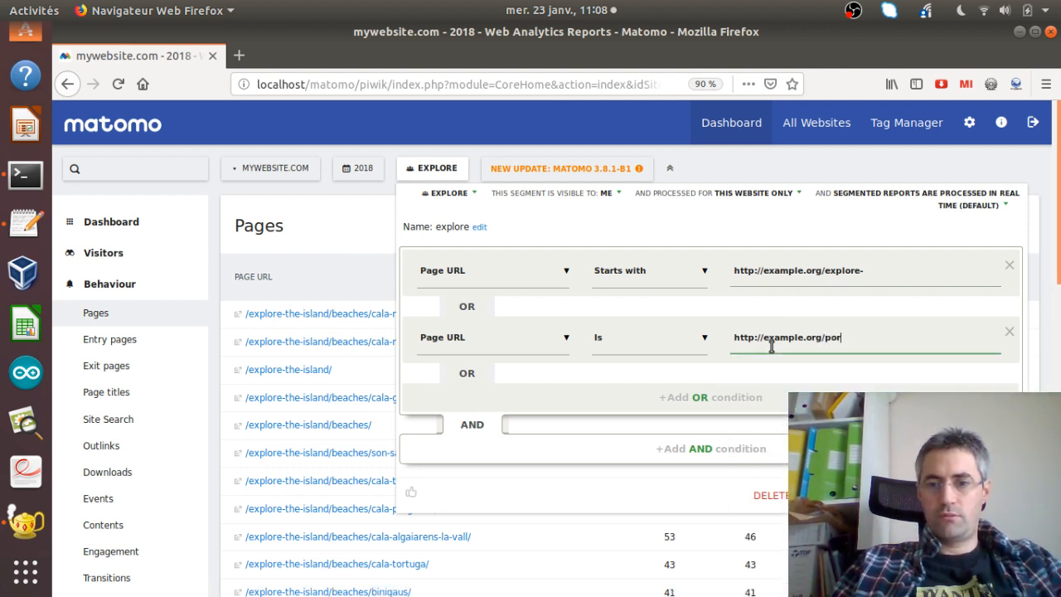
text(tfol)
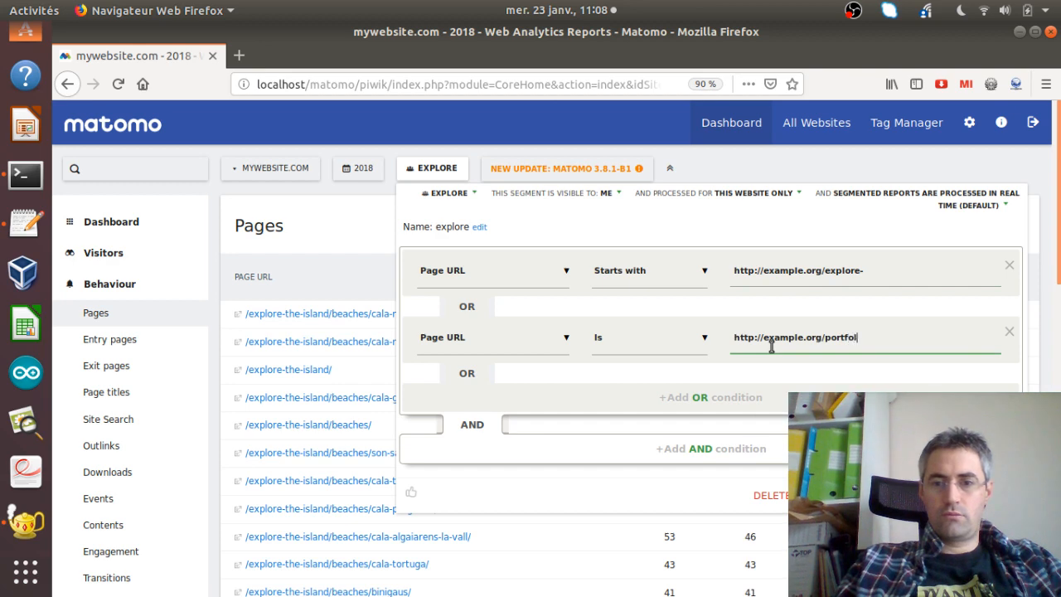
text(io/)
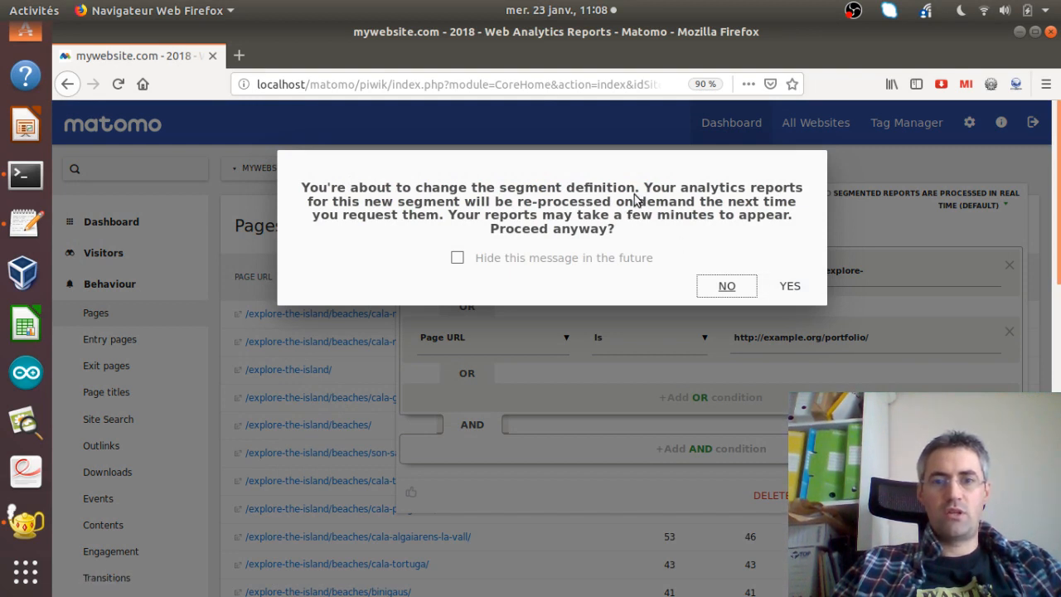
mouse_move(580, 207)
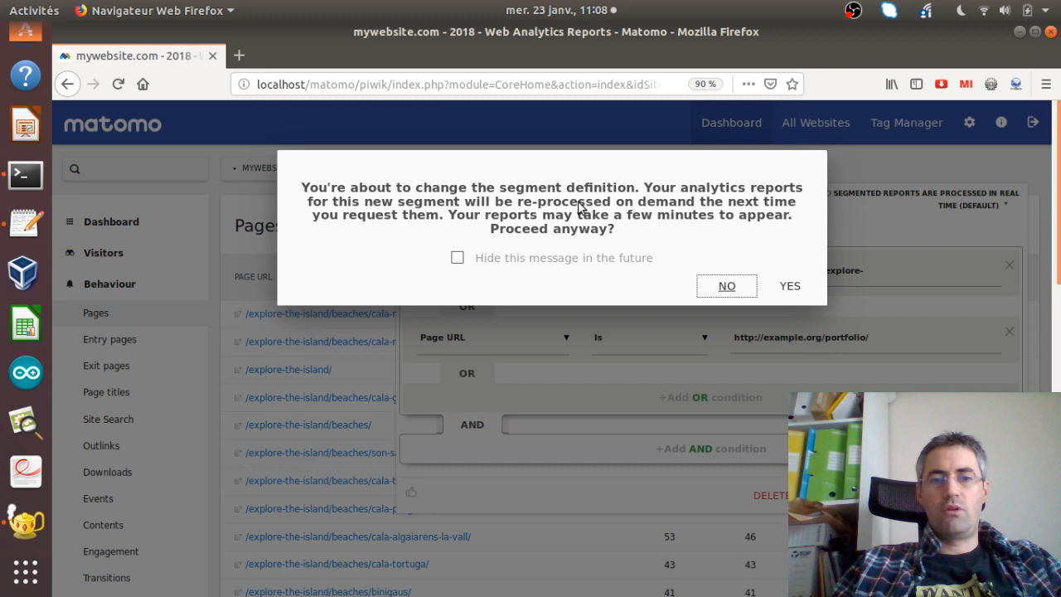
mouse_move(577, 232)
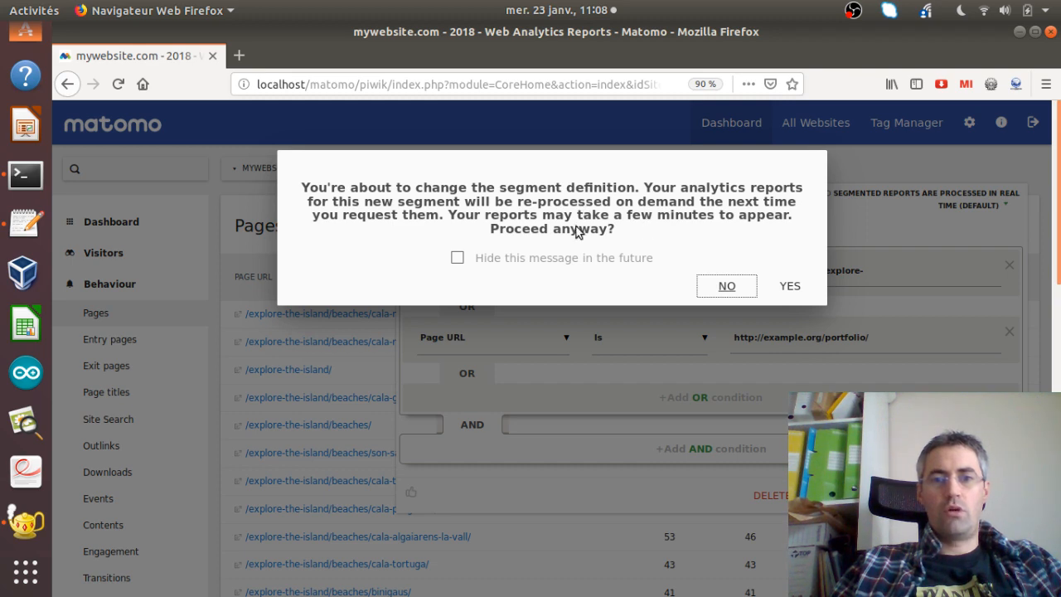
mouse_move(789, 285)
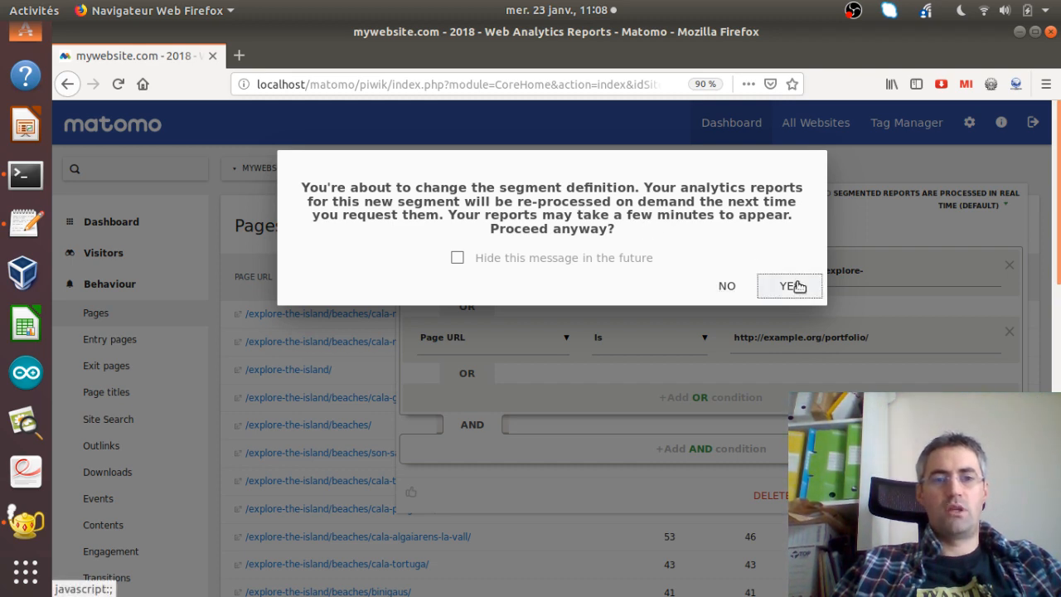
Confirm YES to change the segment definition and reprocess the reports.
click(786, 285)
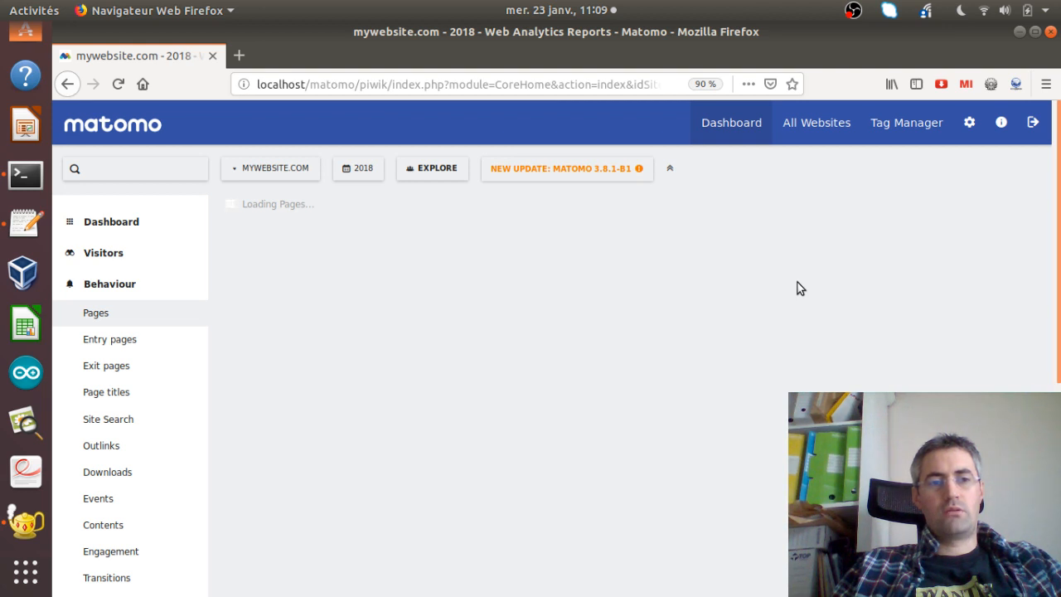
mouse_move(533, 298)
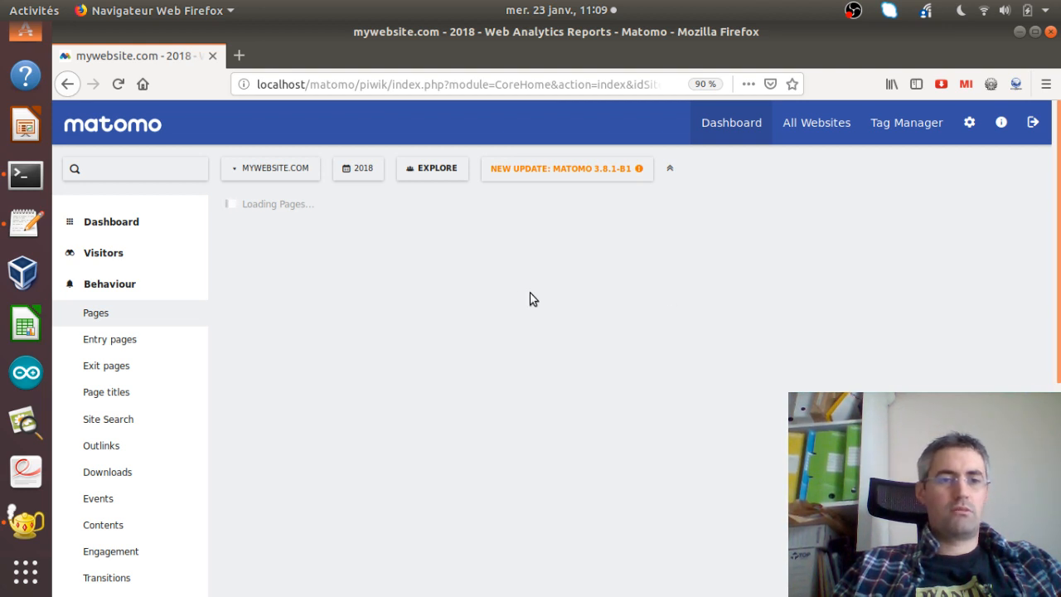
mouse_move(361, 190)
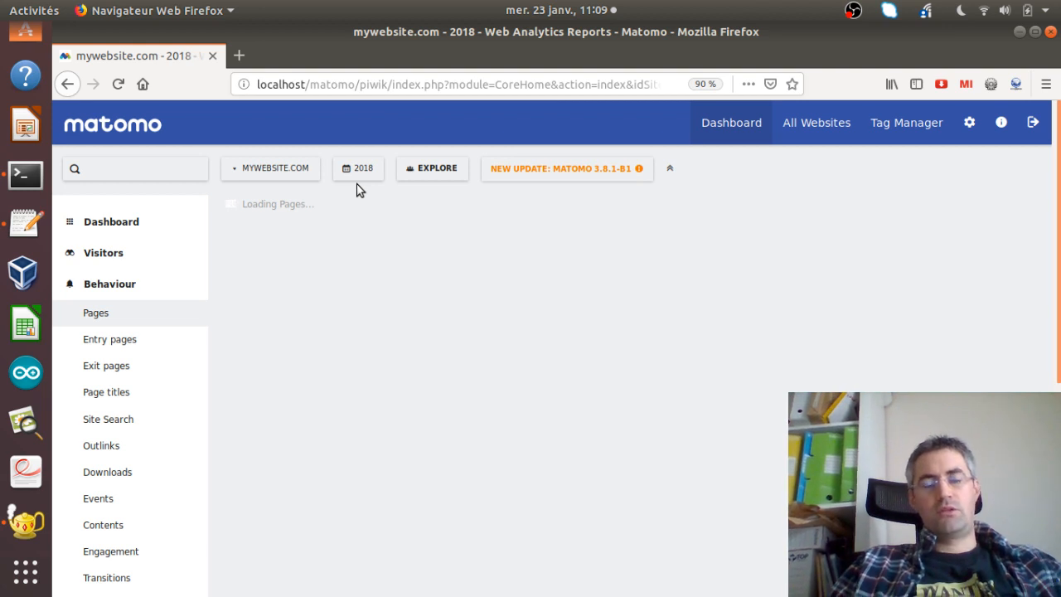
mouse_move(603, 23)
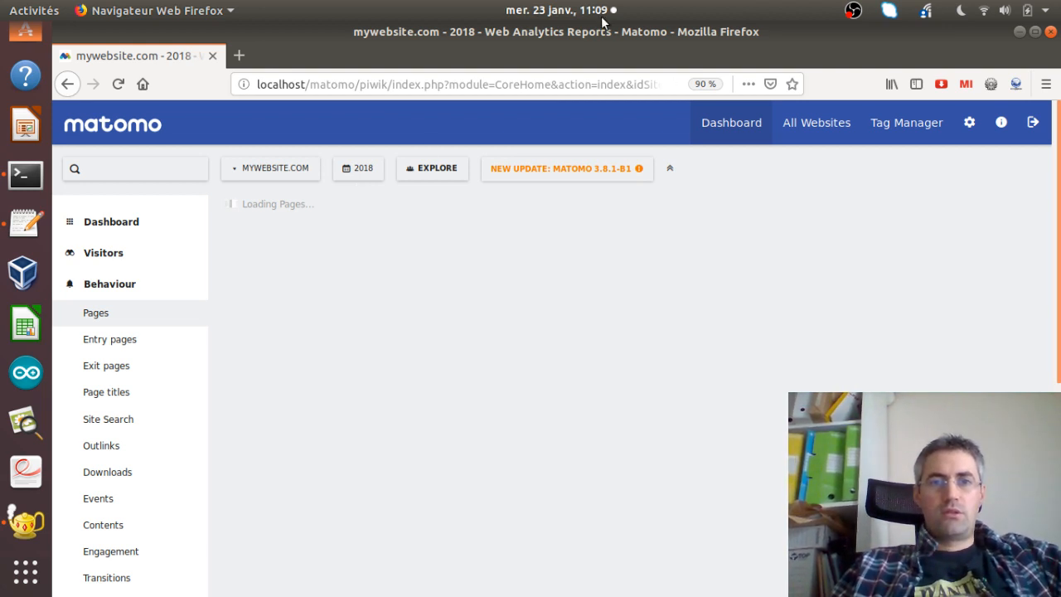
mouse_move(531, 278)
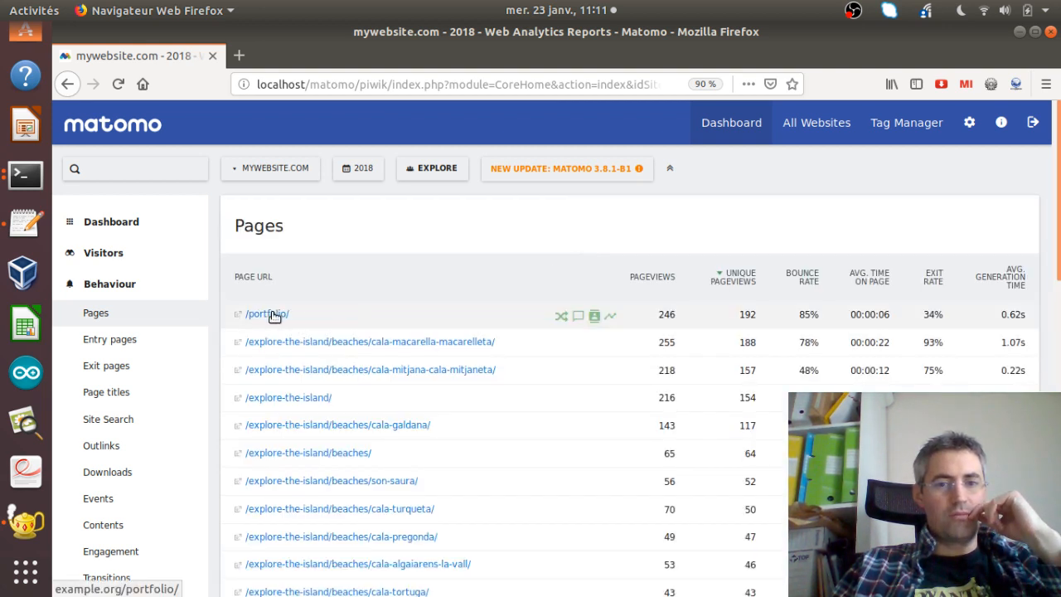
mouse_move(312, 348)
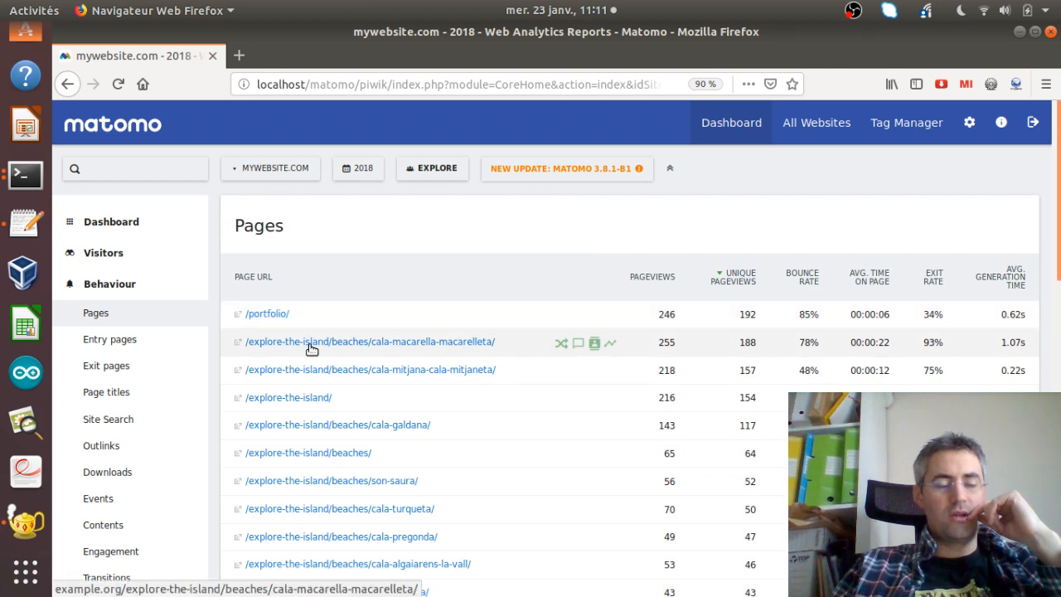
mouse_move(322, 348)
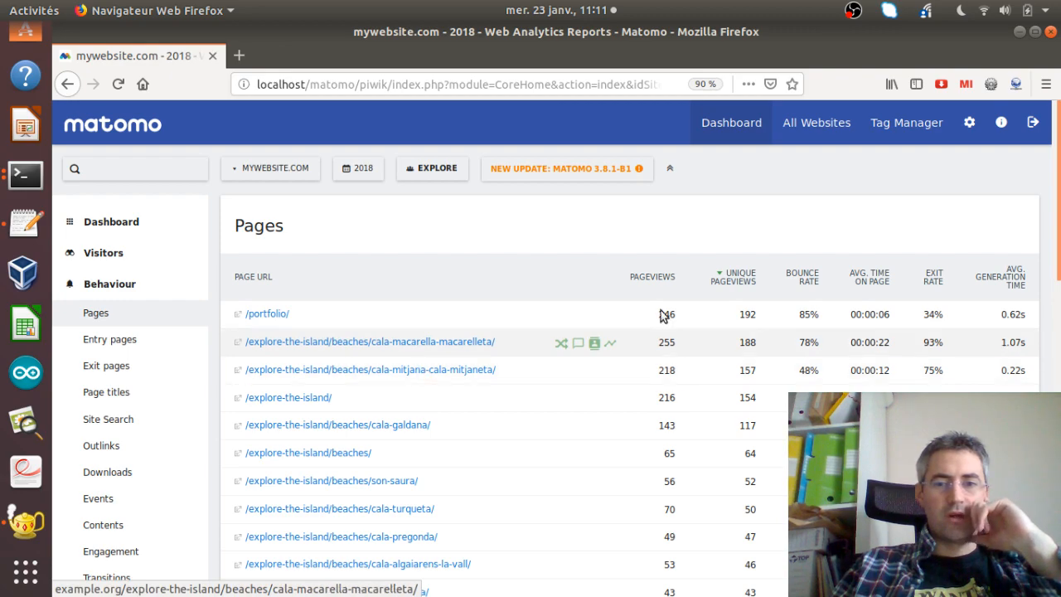
Review the report down to row 34 of 34, then bring up the saved visit segments list.
scroll(down, 3)
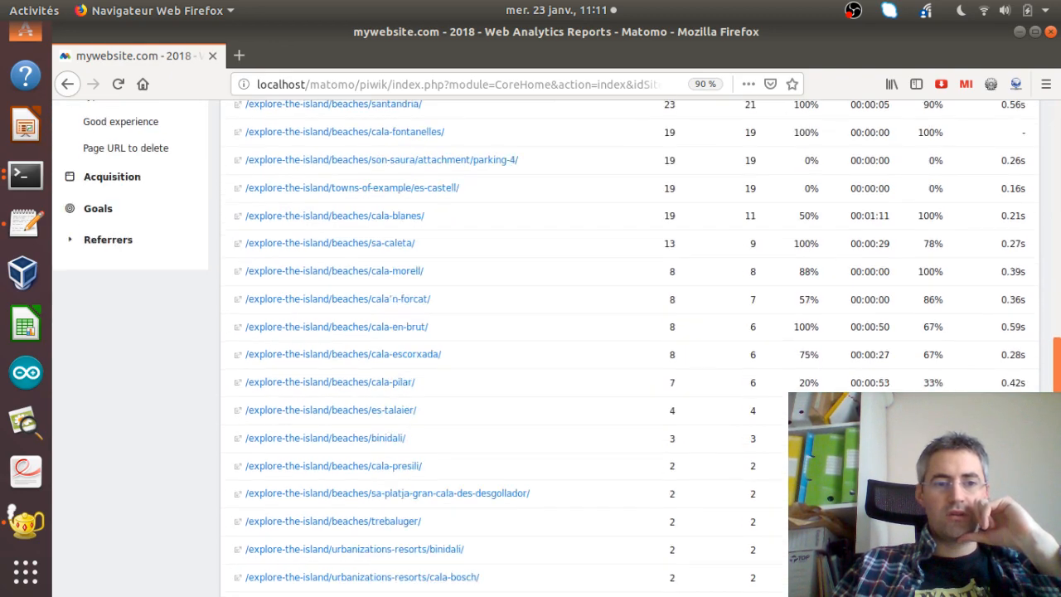
scroll(down, 3)
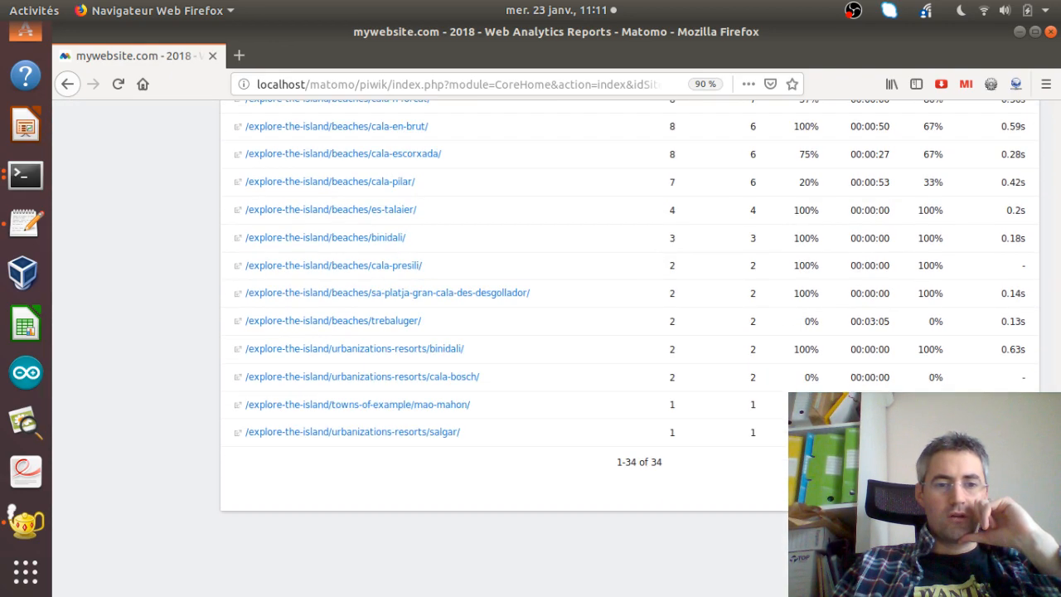
mouse_move(617, 474)
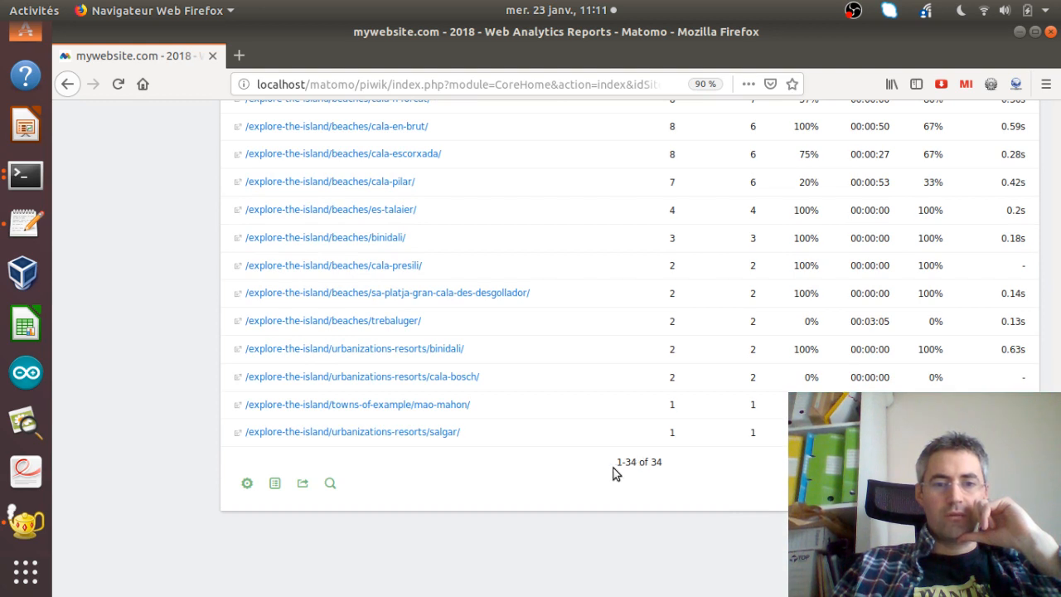
double_click(640, 461)
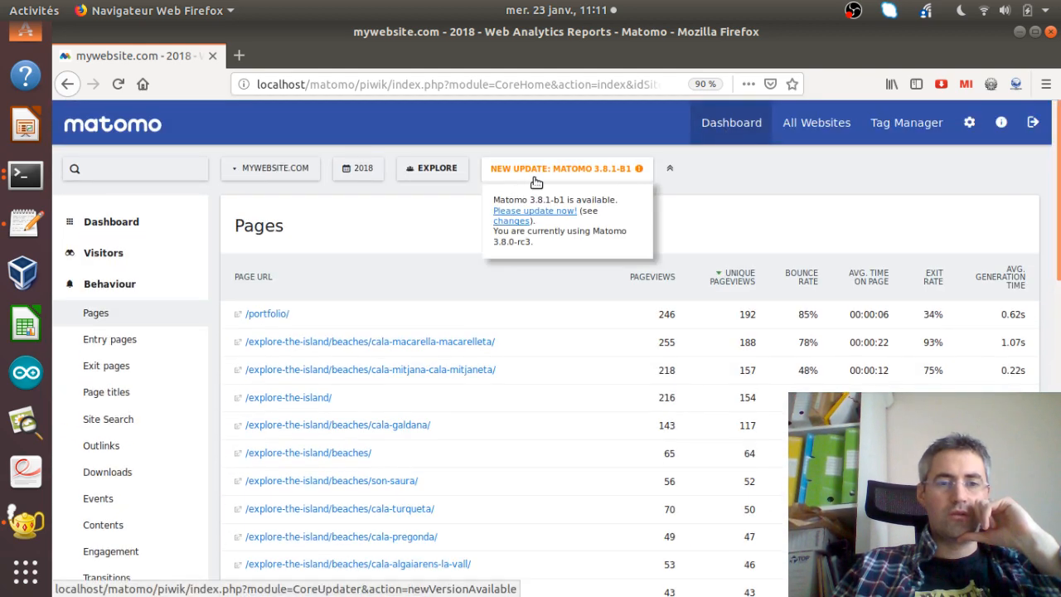
click(431, 170)
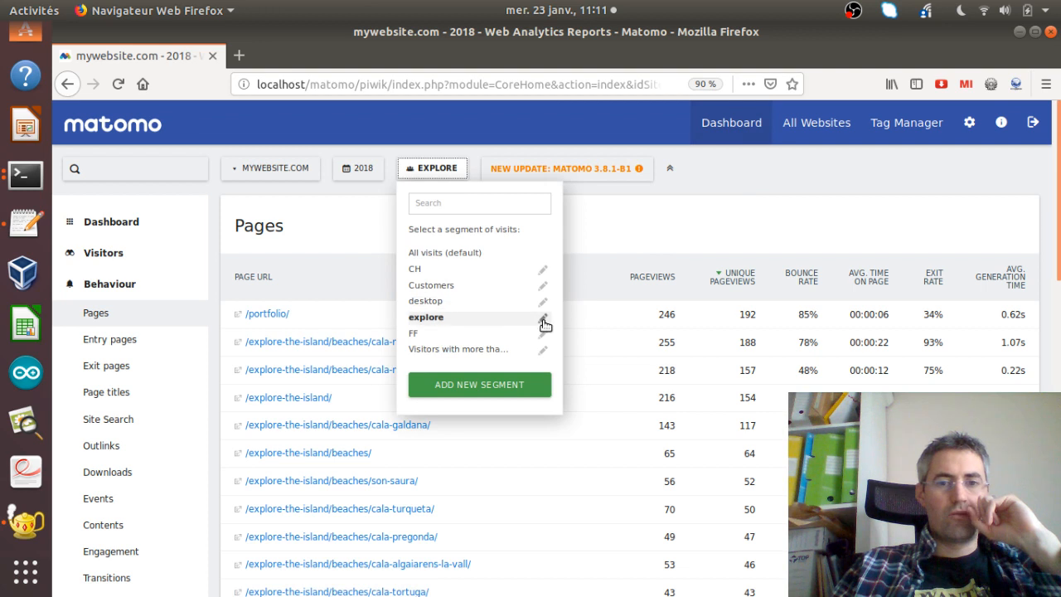
Reopen the explore segment's definition and leave the second rule's Is operator unchanged.
click(544, 321)
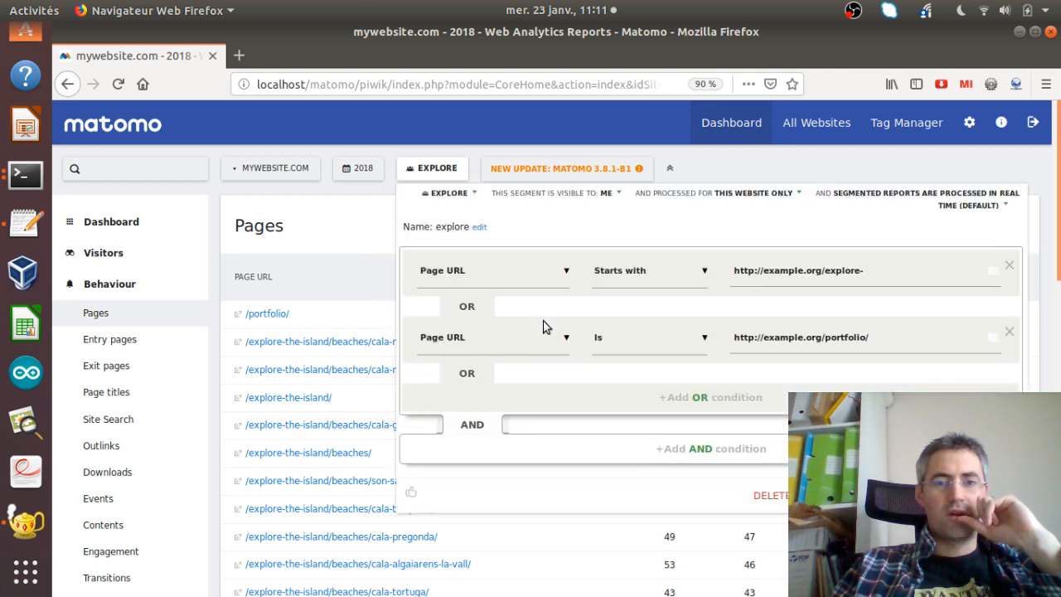
mouse_move(474, 386)
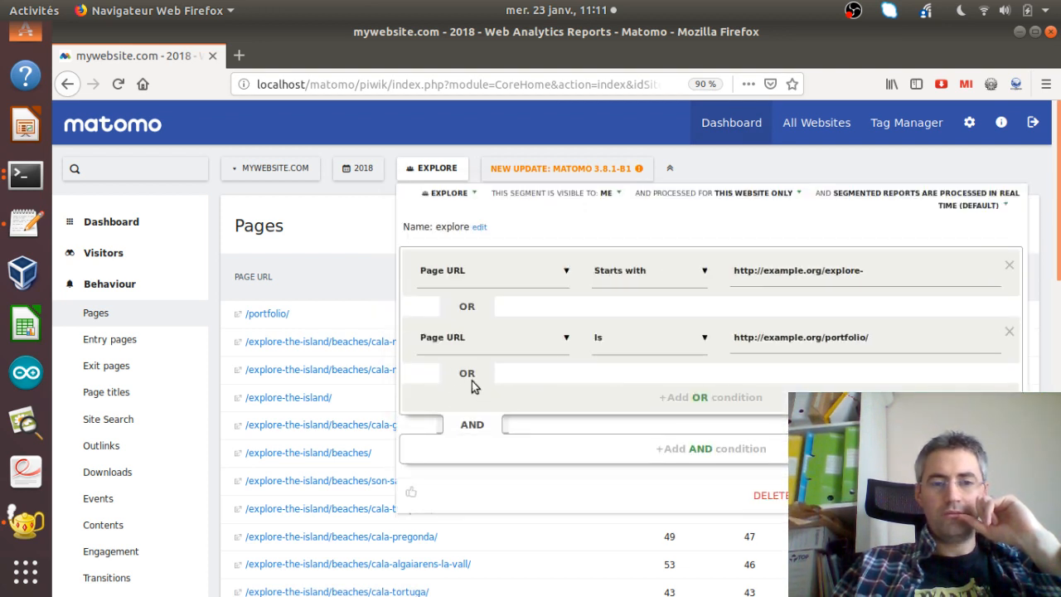
mouse_move(488, 443)
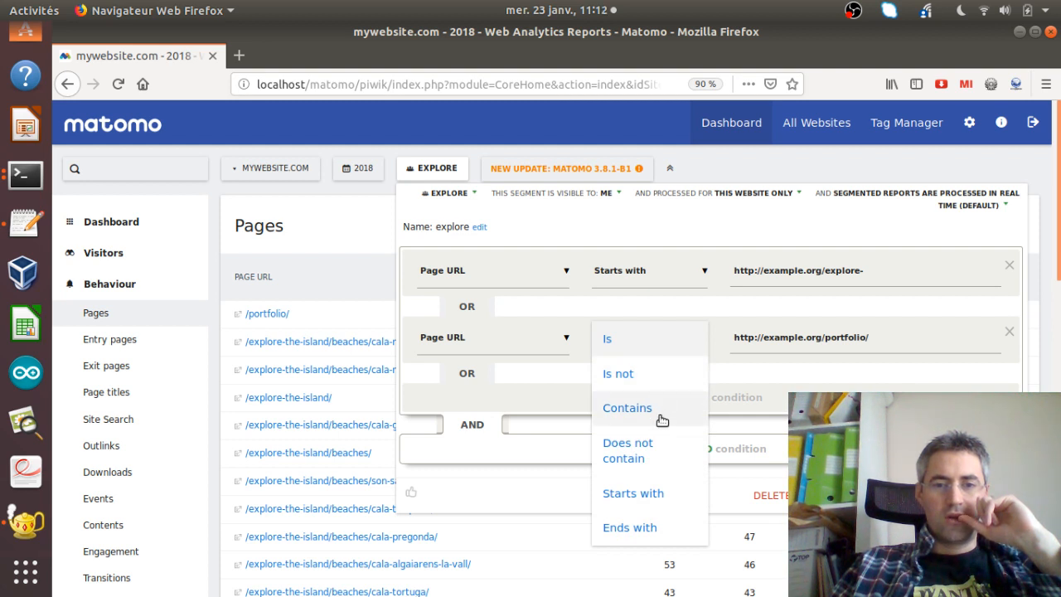
mouse_move(644, 281)
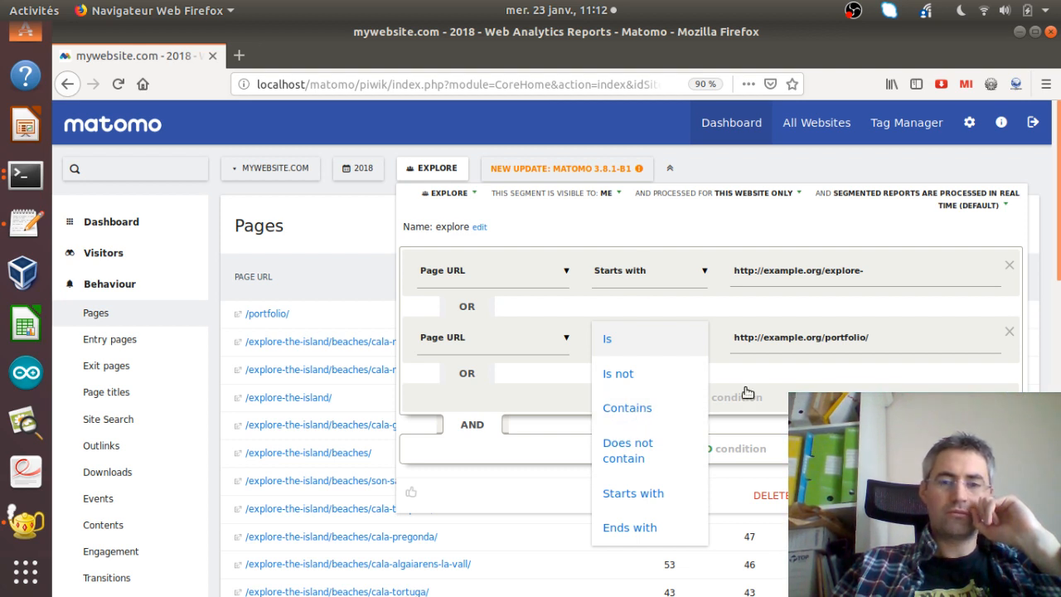
mouse_move(762, 384)
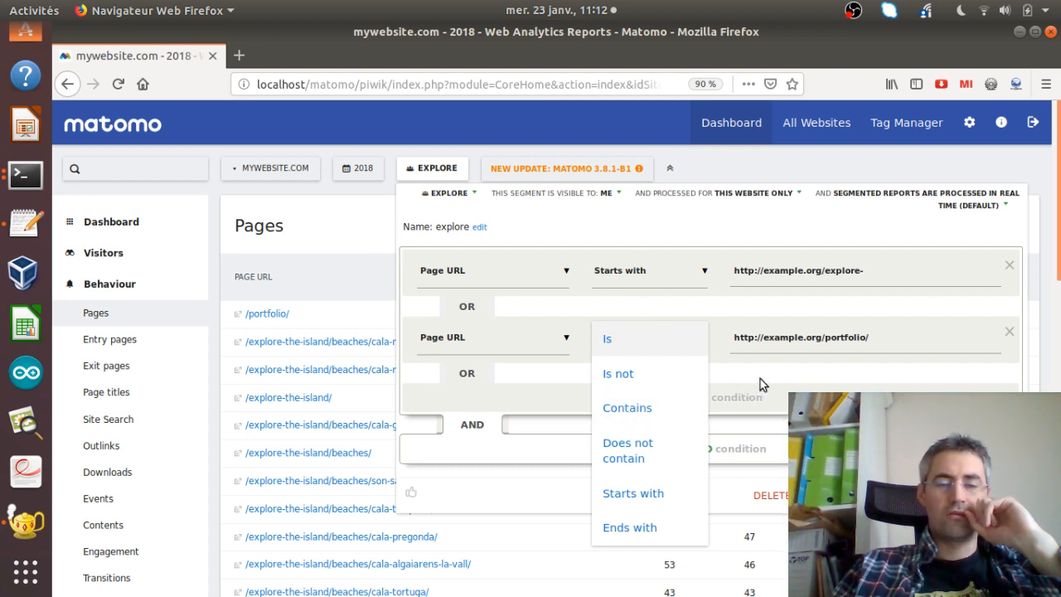
click(607, 338)
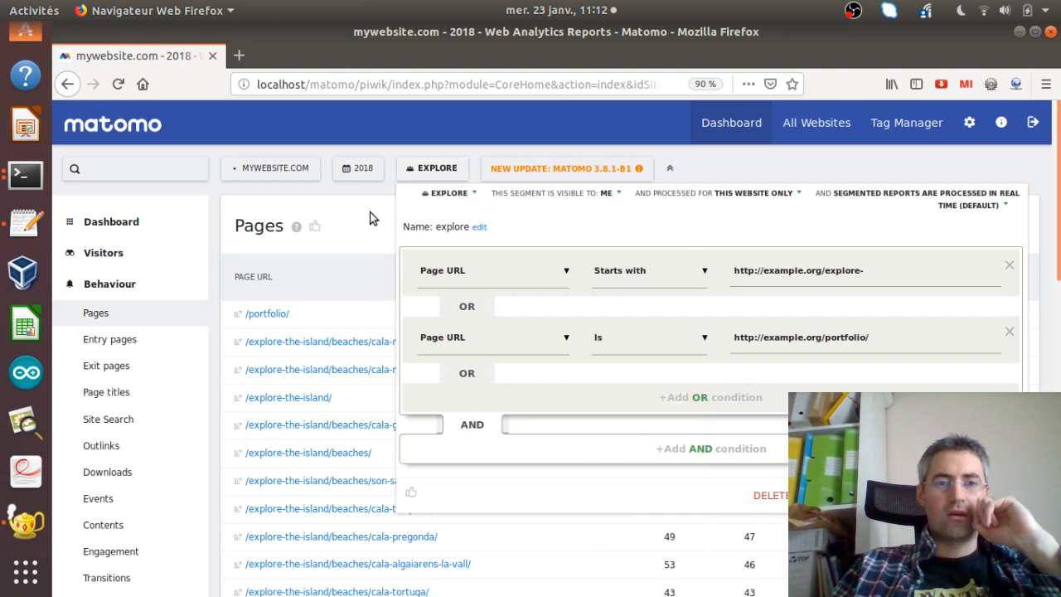